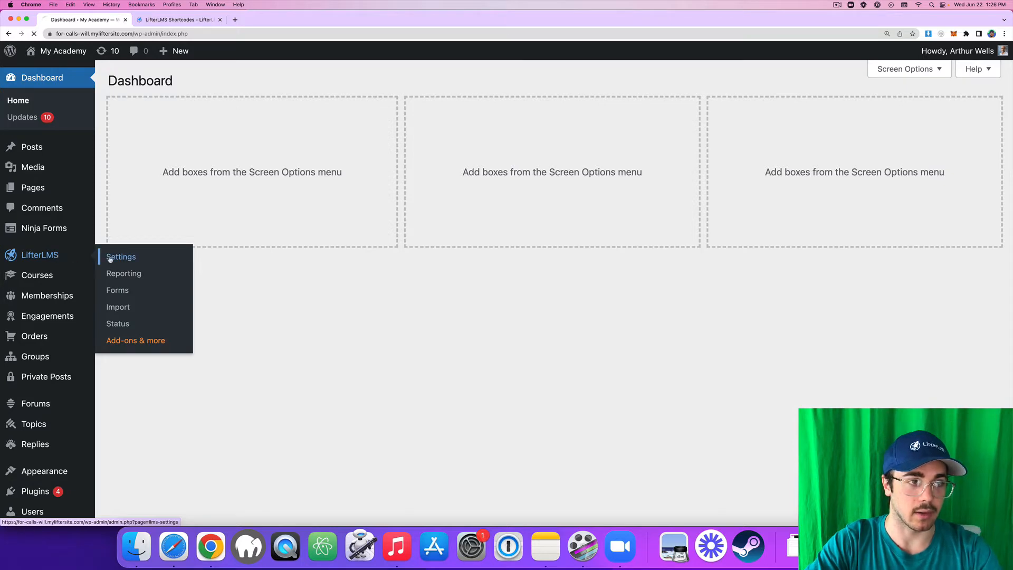
# Step: Copy the front-end Dashboard link address and open a private browsing window for it
pyautogui.click(120, 256)
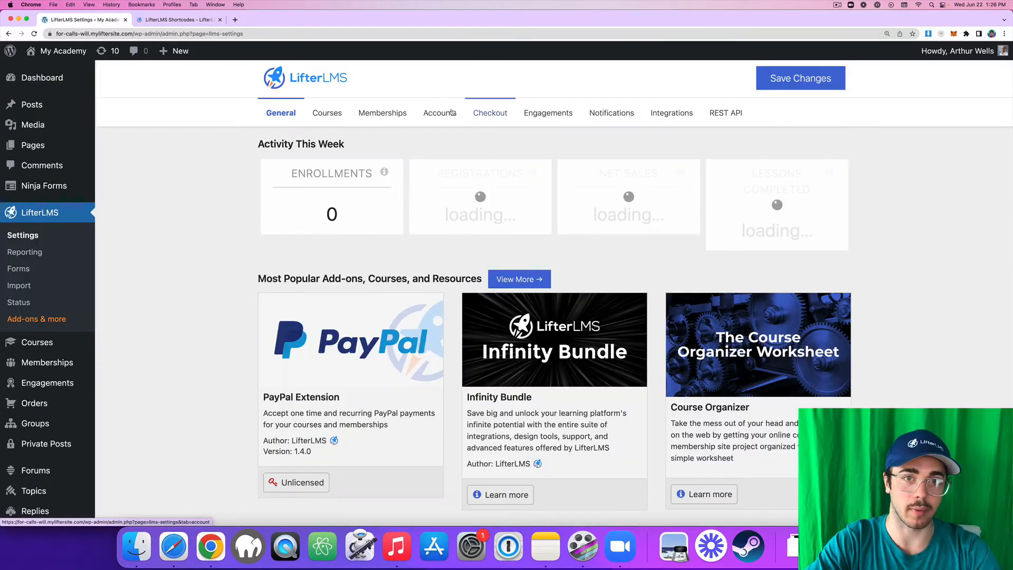
pyautogui.click(438, 113)
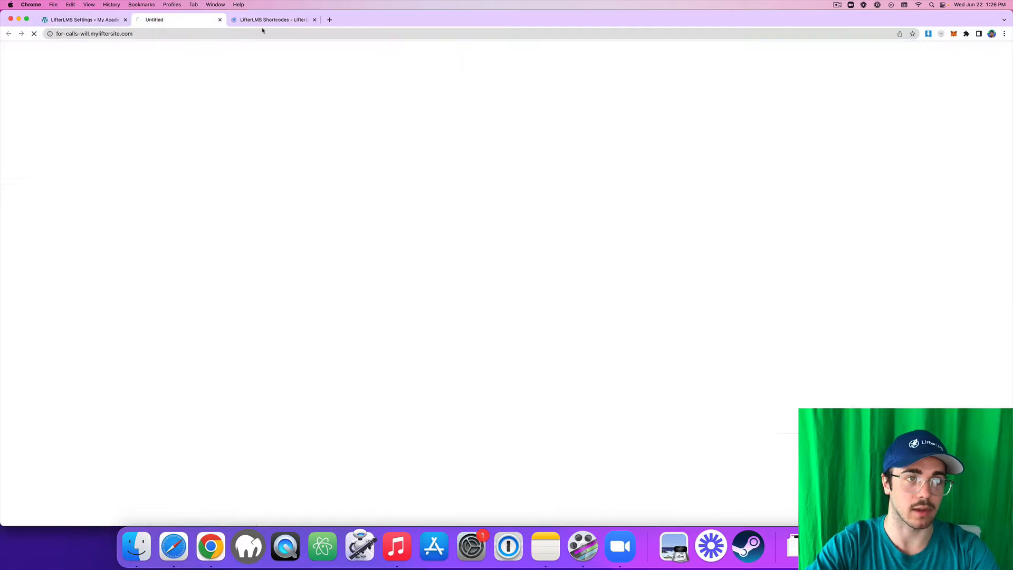
pyautogui.rightClick(660, 85)
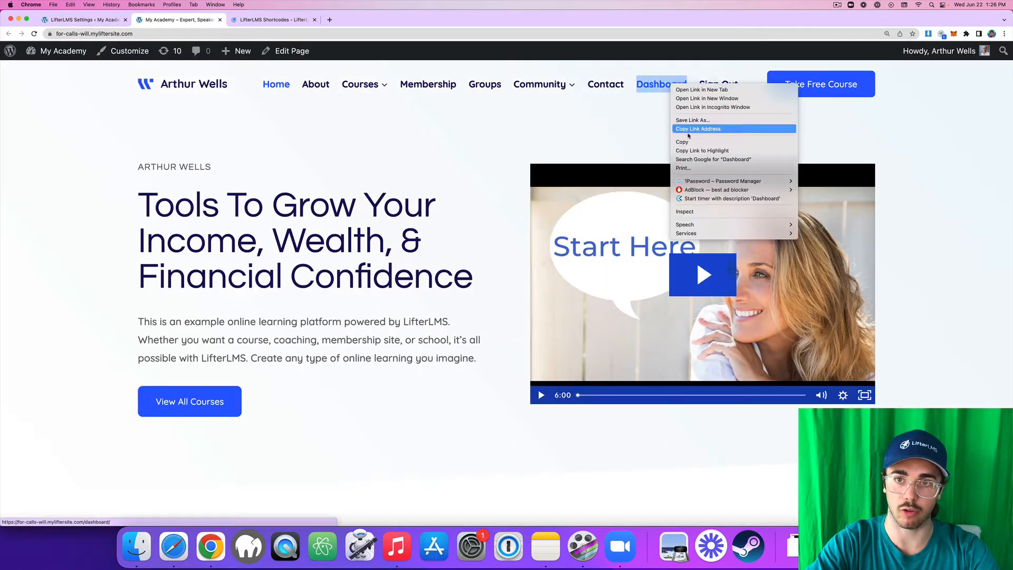
pyautogui.click(1004, 34)
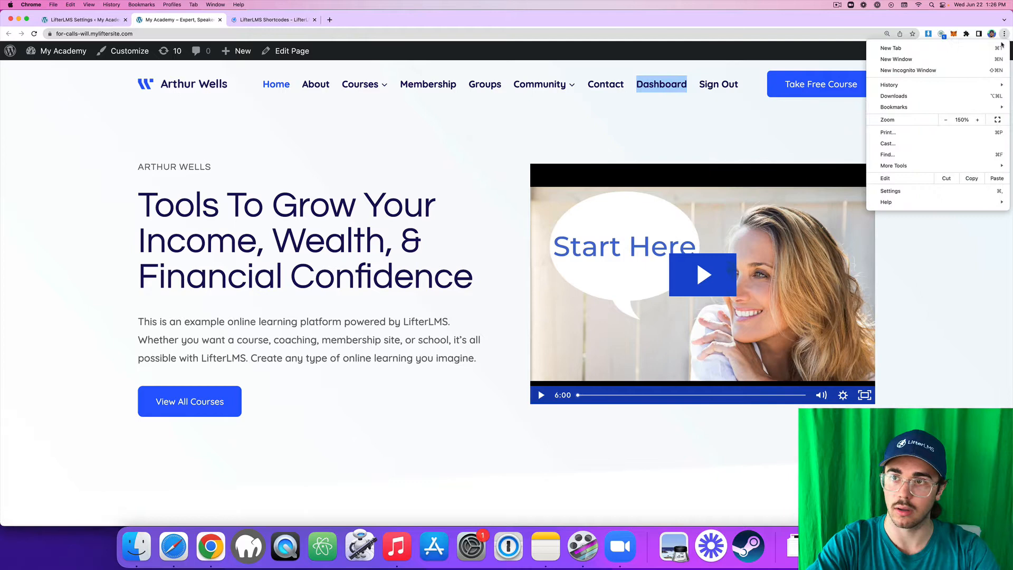
pyautogui.click(907, 70)
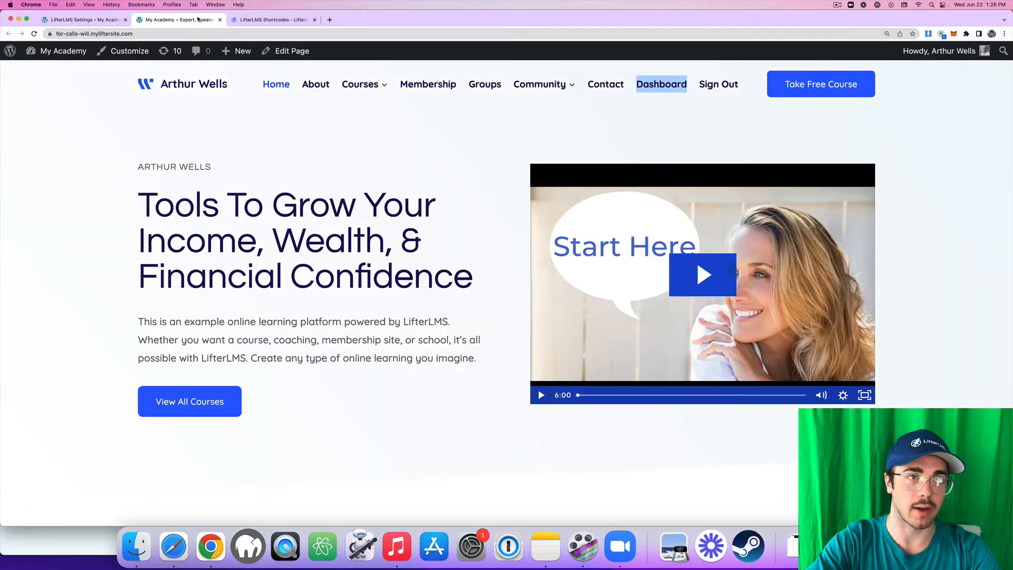
# Step: Enable new user registration on the Student Dashboard in the Accounts settings
pyautogui.click(82, 19)
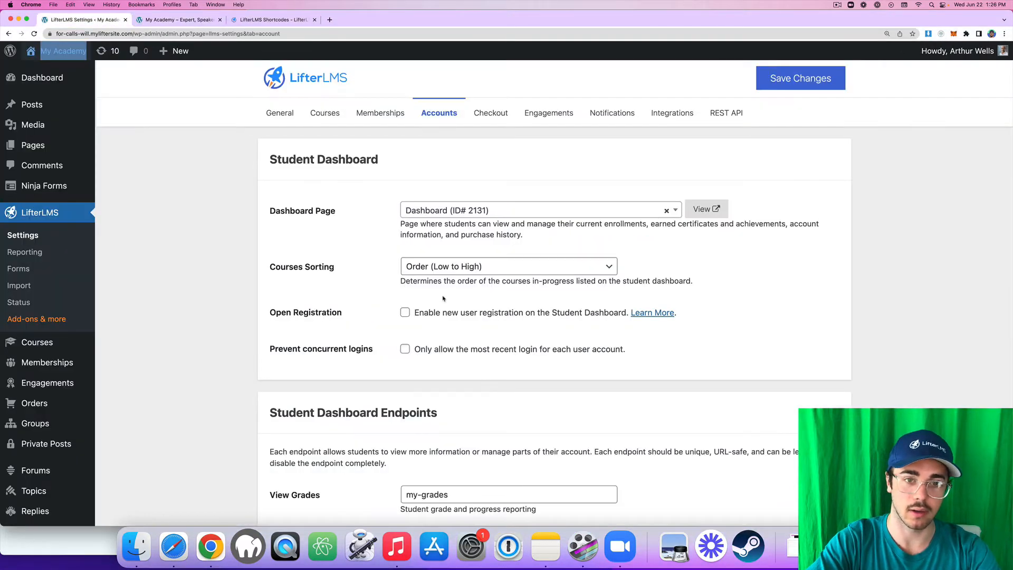
pyautogui.click(404, 313)
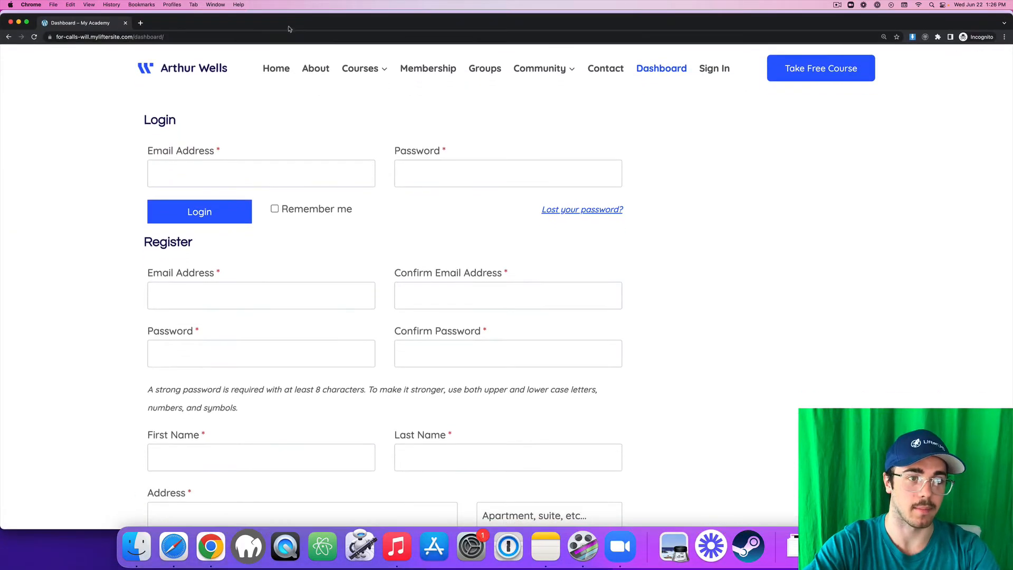
pyautogui.scroll(-3)
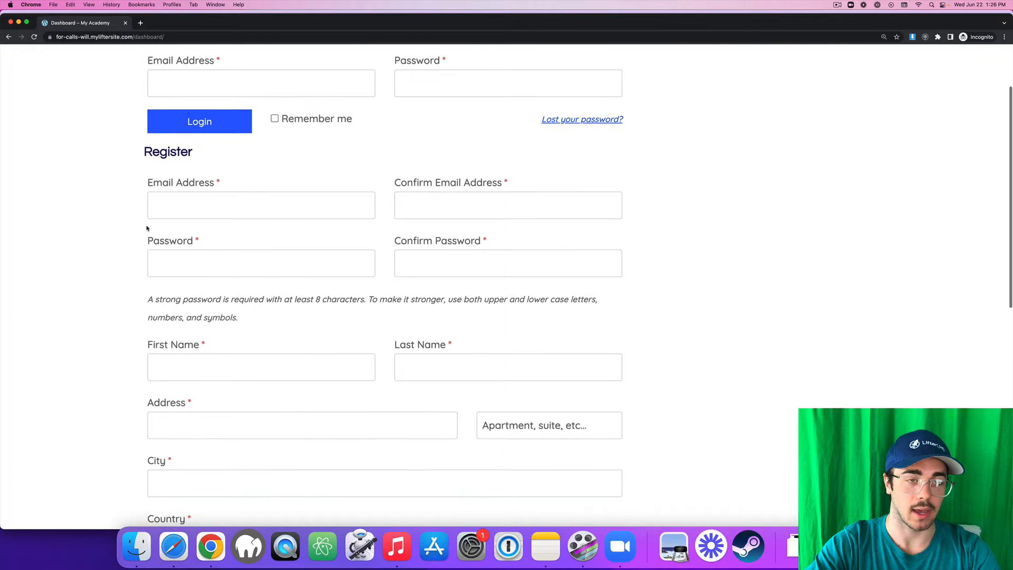
pyautogui.scroll(3)
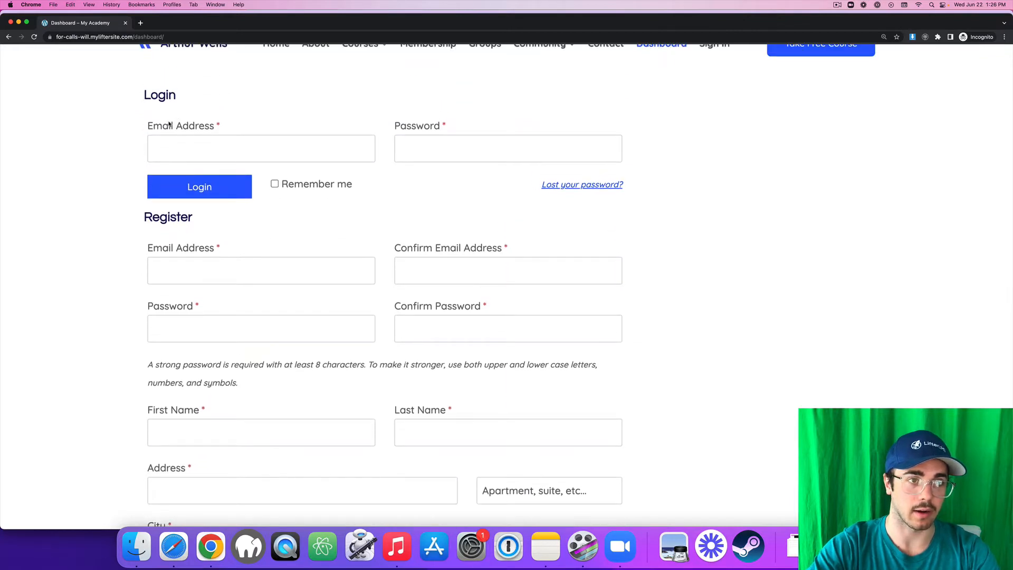
pyautogui.scroll(-3)
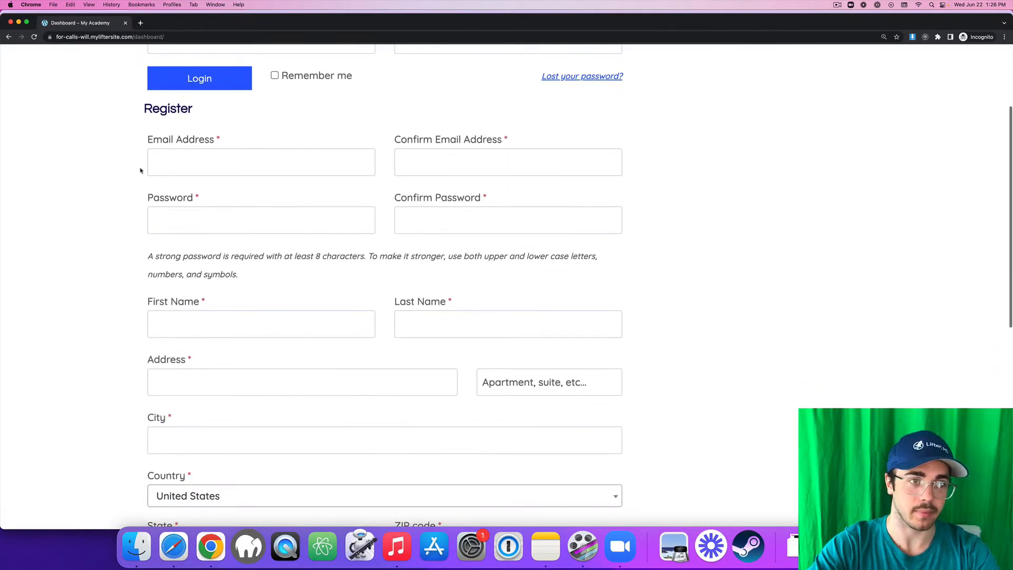
pyautogui.scroll(-3)
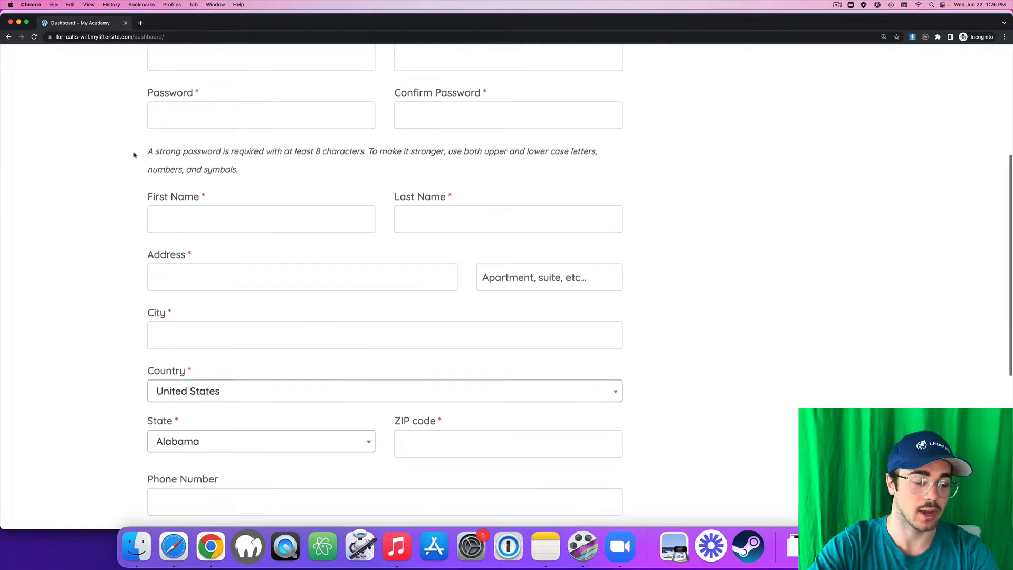
pyautogui.scroll(3)
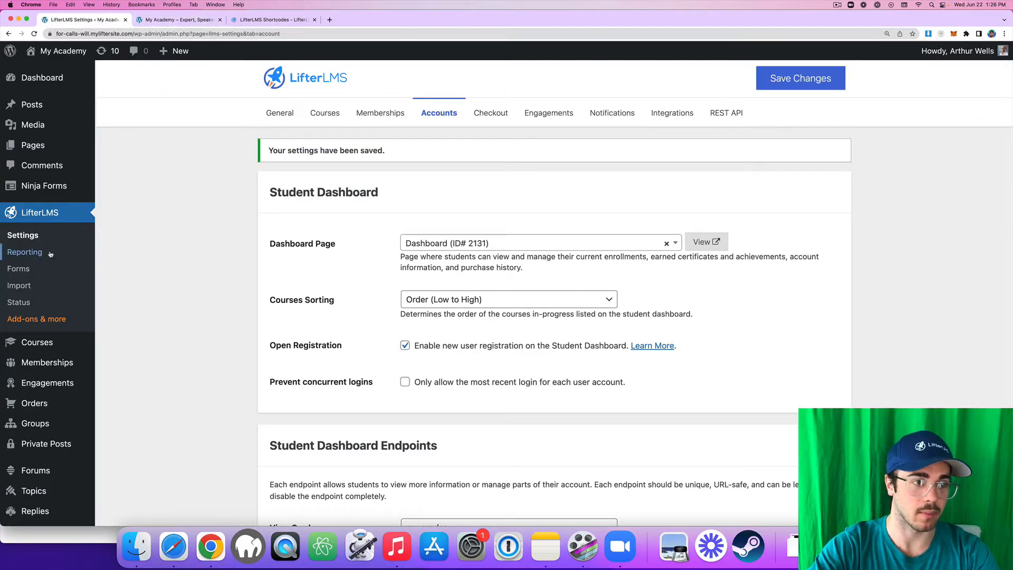
# Step: Update the Register form without the address block and review the reloaded registration page
pyautogui.click(19, 268)
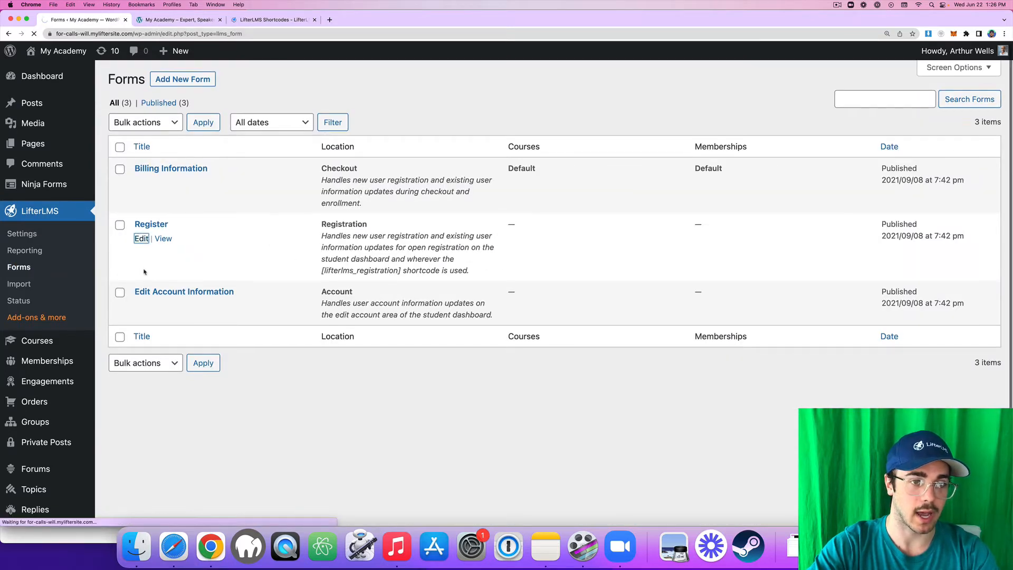
pyautogui.click(141, 237)
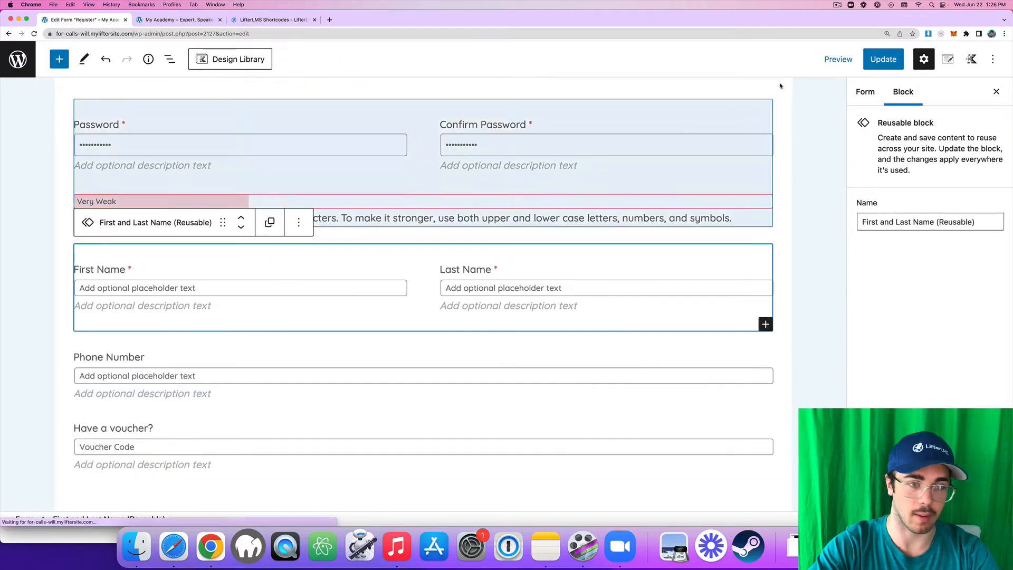
pyautogui.click(882, 59)
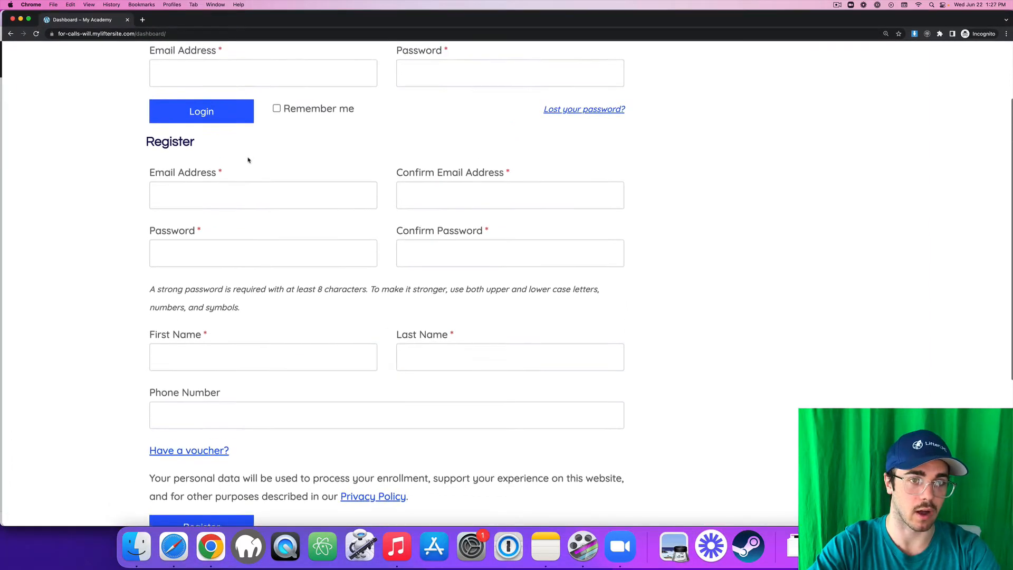
pyautogui.scroll(-3)
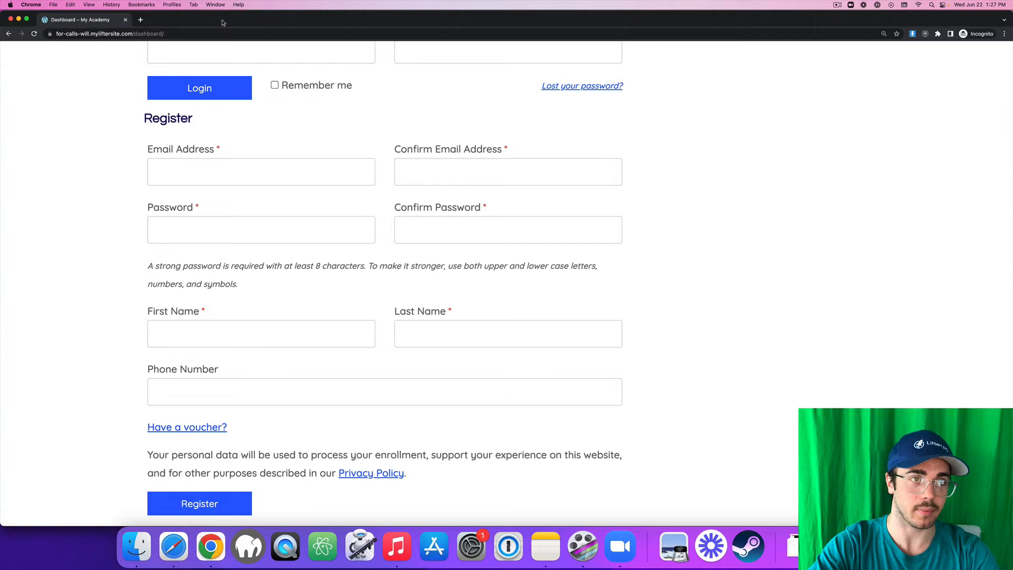
pyautogui.scroll(-3)
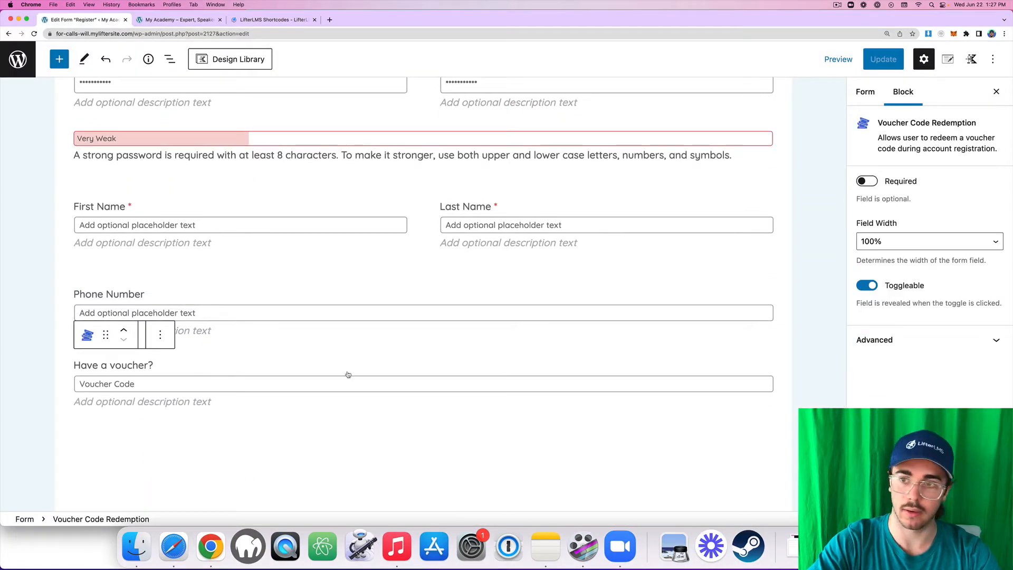
# Step: Reveal the voucher code field, remove the Phone Number field, and return to the Forms list
pyautogui.click(866, 180)
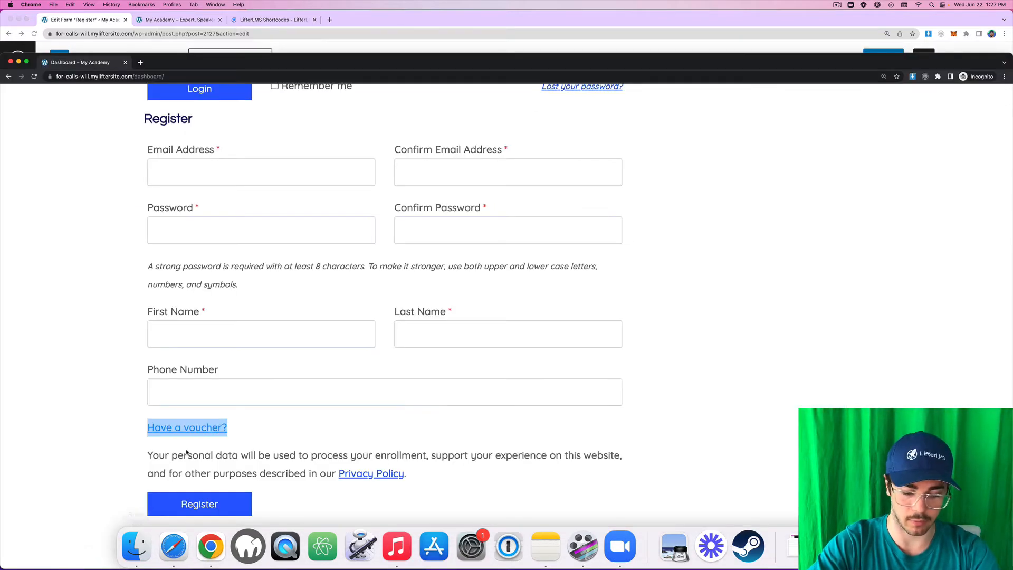
pyautogui.click(186, 427)
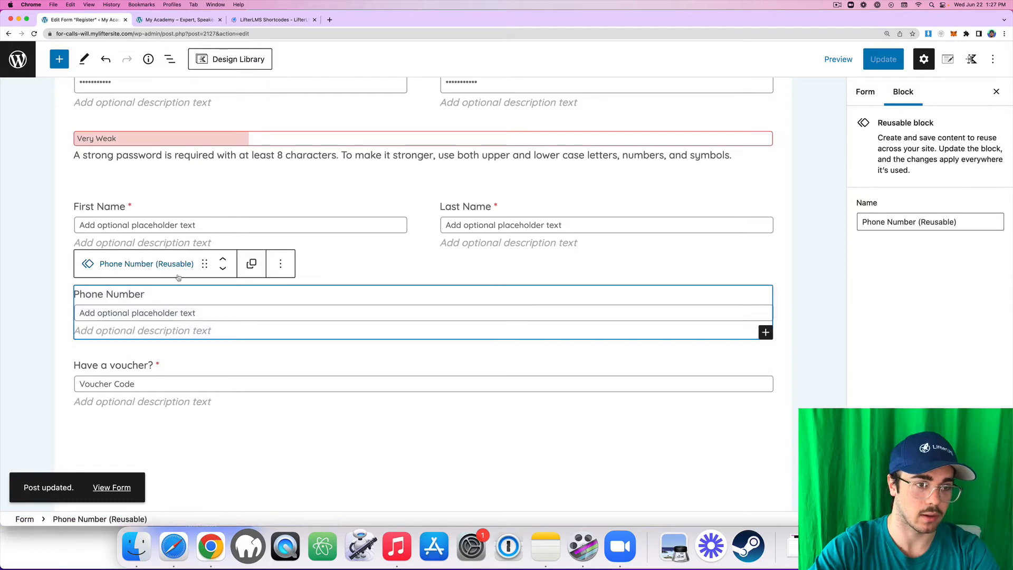
pyautogui.click(280, 259)
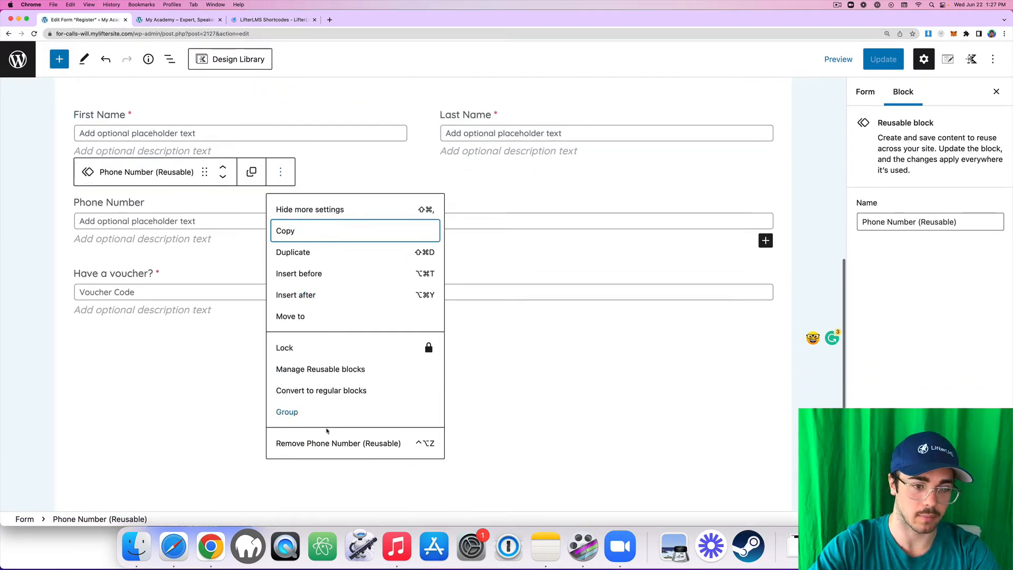
pyautogui.click(338, 443)
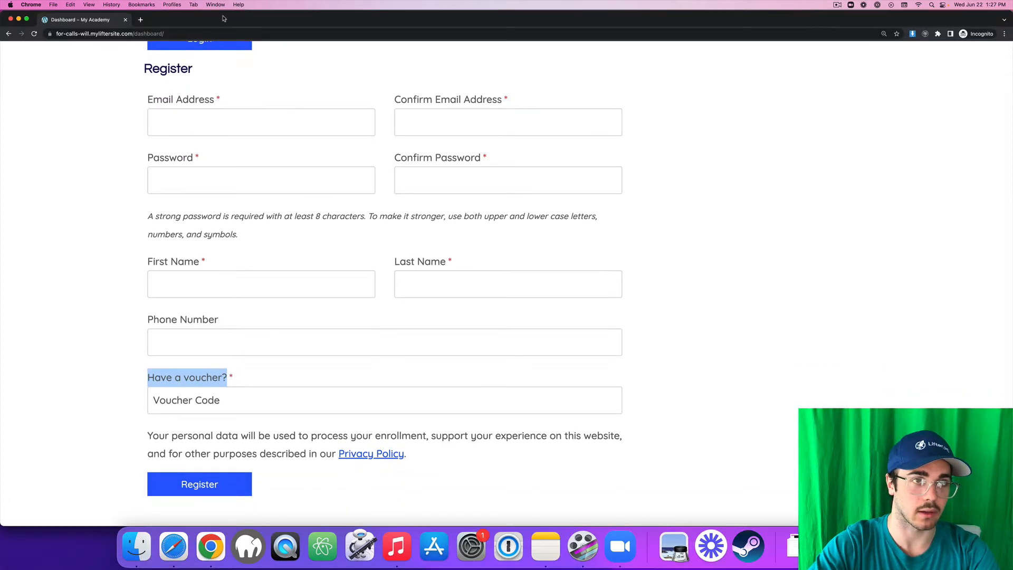
pyautogui.scroll(3)
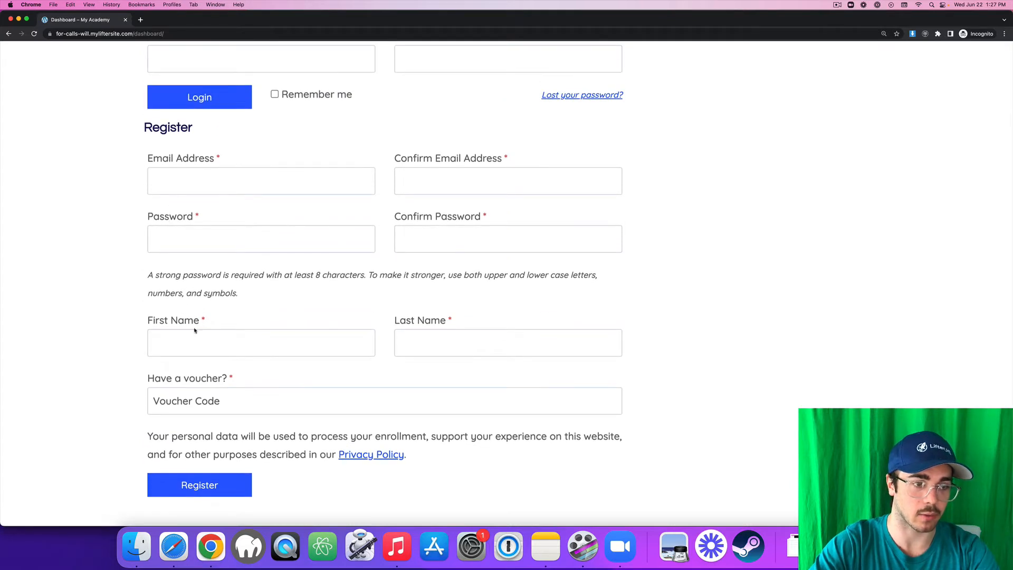
pyautogui.moveTo(201, 66)
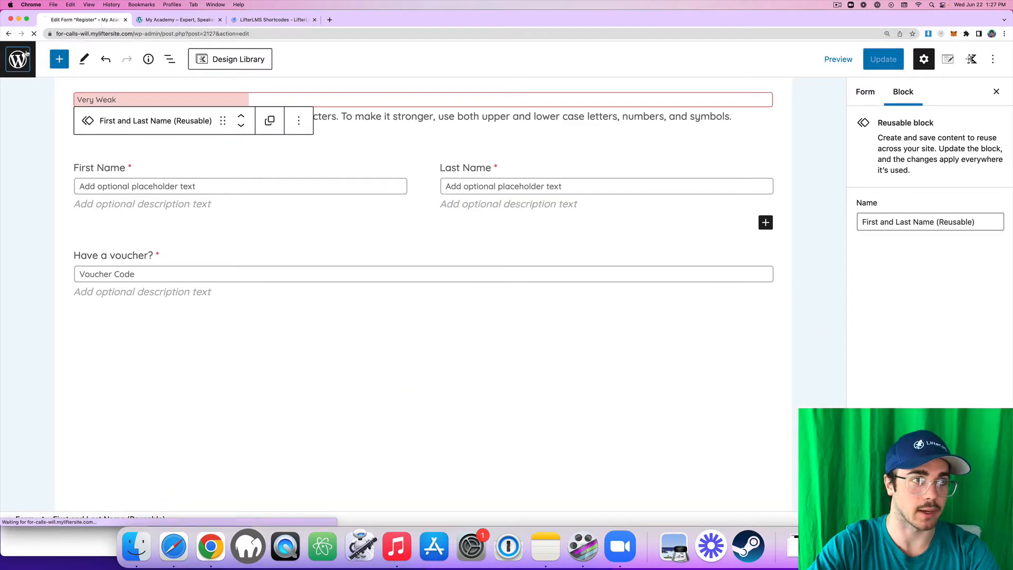
pyautogui.click(19, 268)
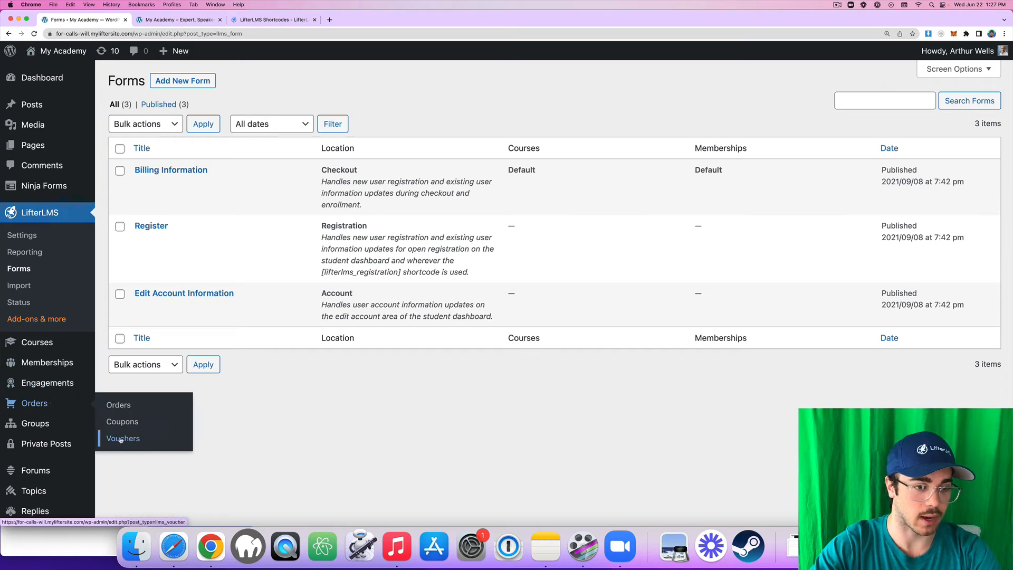
# Step: Create a new voucher titled 'Company X Vouchers' from Orders > Vouchers
pyautogui.click(122, 438)
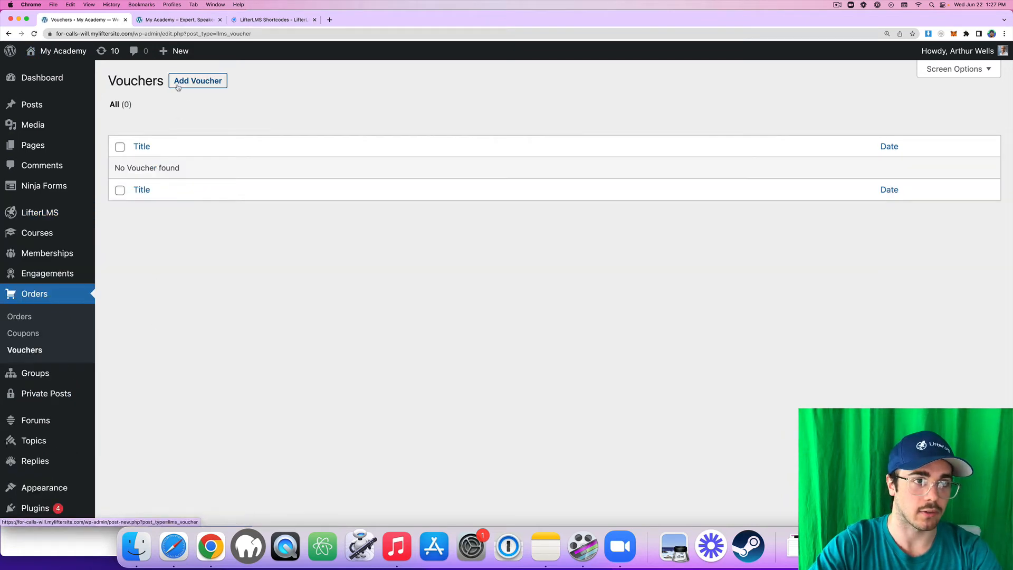
pyautogui.click(198, 80)
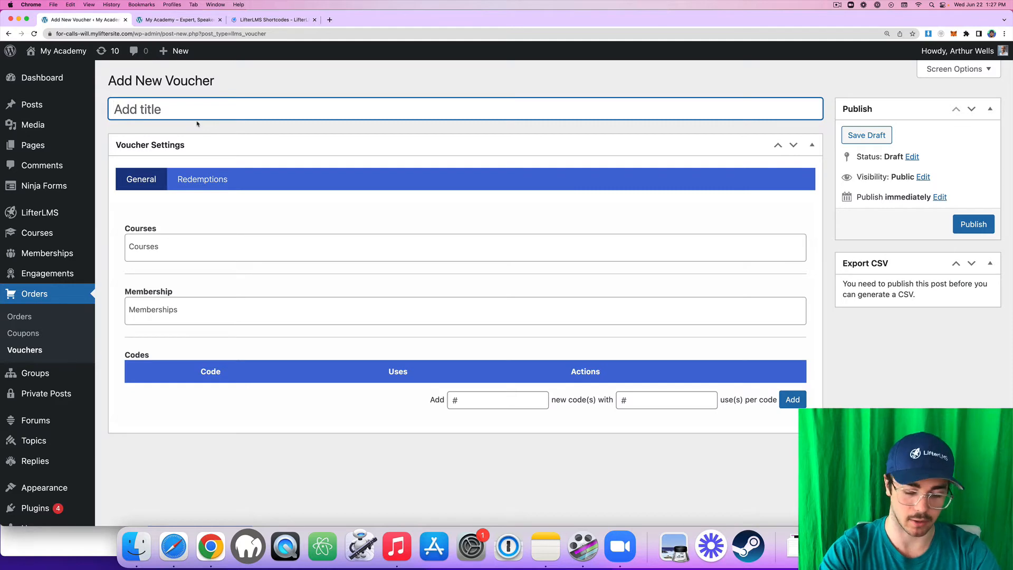
pyautogui.write('Com')
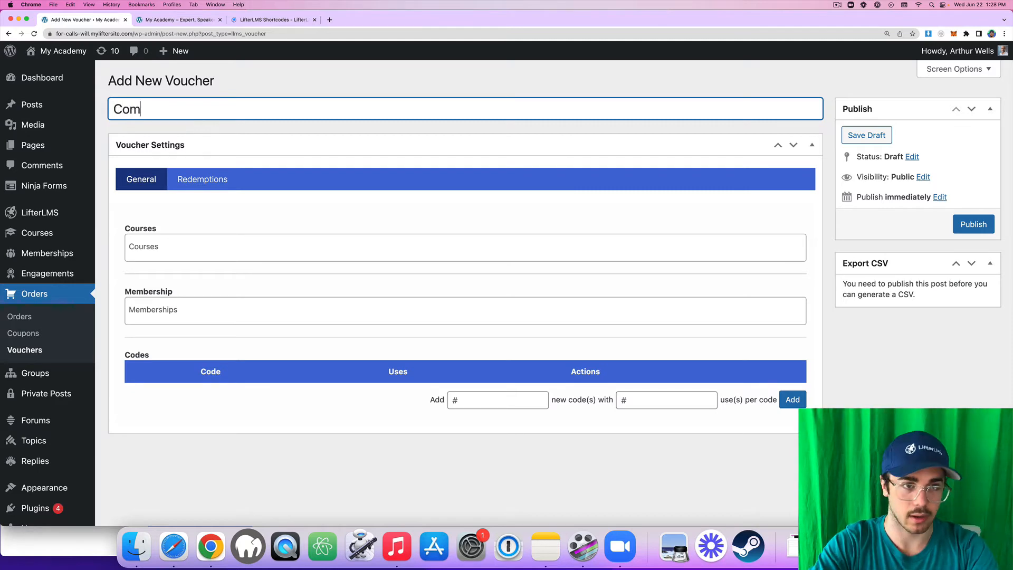
pyautogui.write('pany X Vouchers')
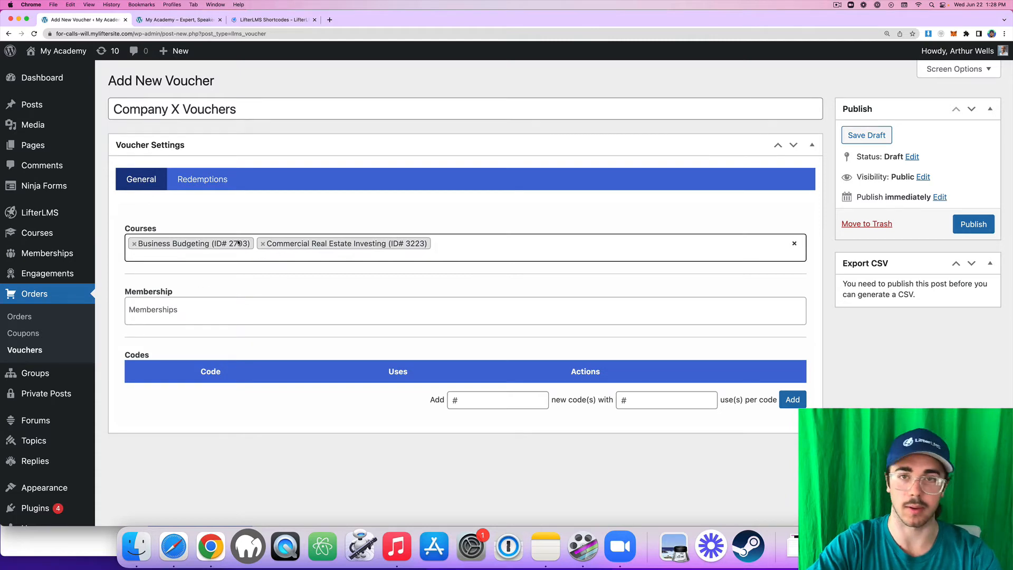
pyautogui.moveTo(232, 243)
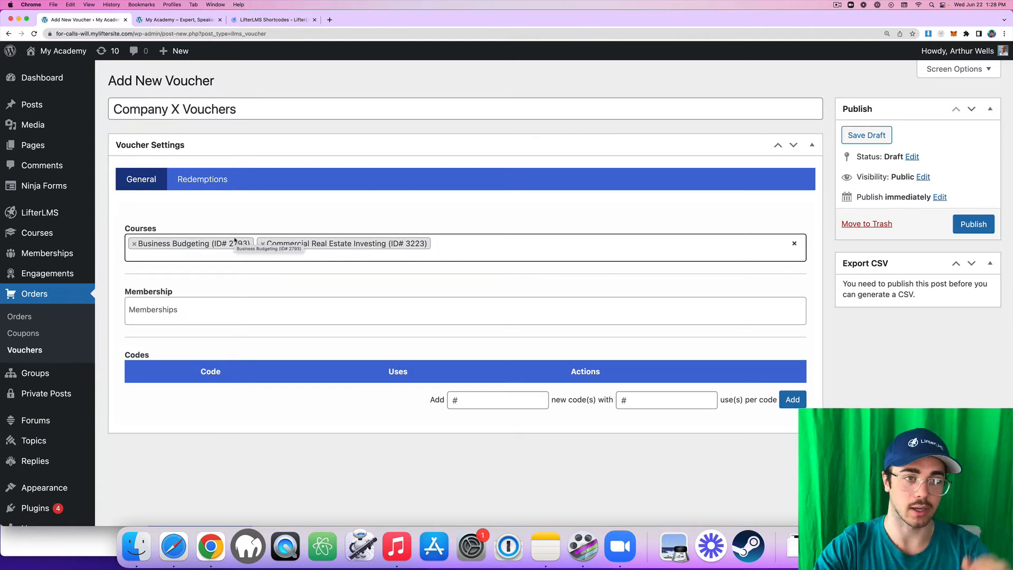
# Step: Generate 10 codes with 1 use each and delete the extra 10-use code
pyautogui.click(490, 399)
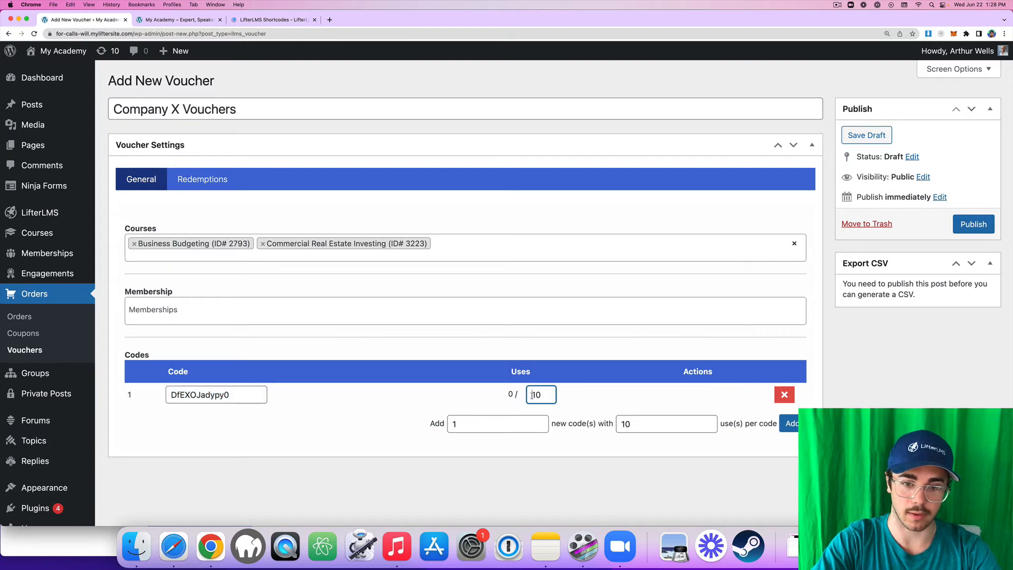
pyautogui.click(658, 423)
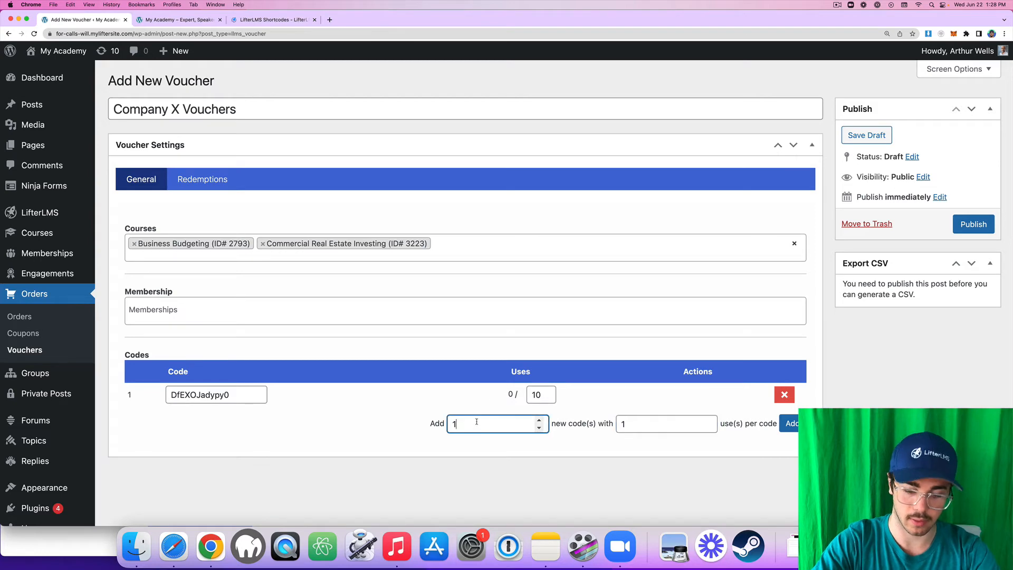
pyautogui.click(790, 423)
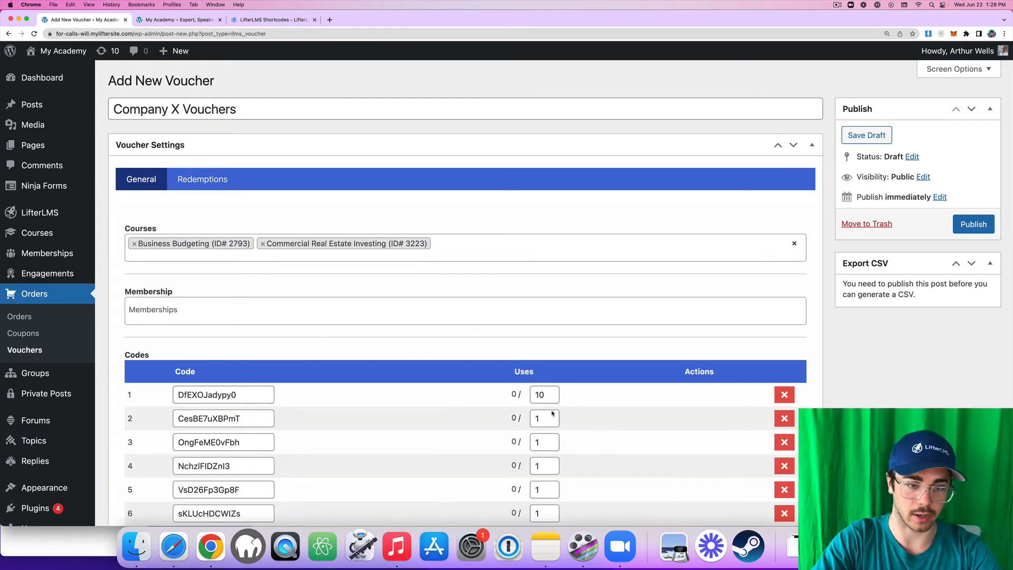
pyautogui.scroll(-3)
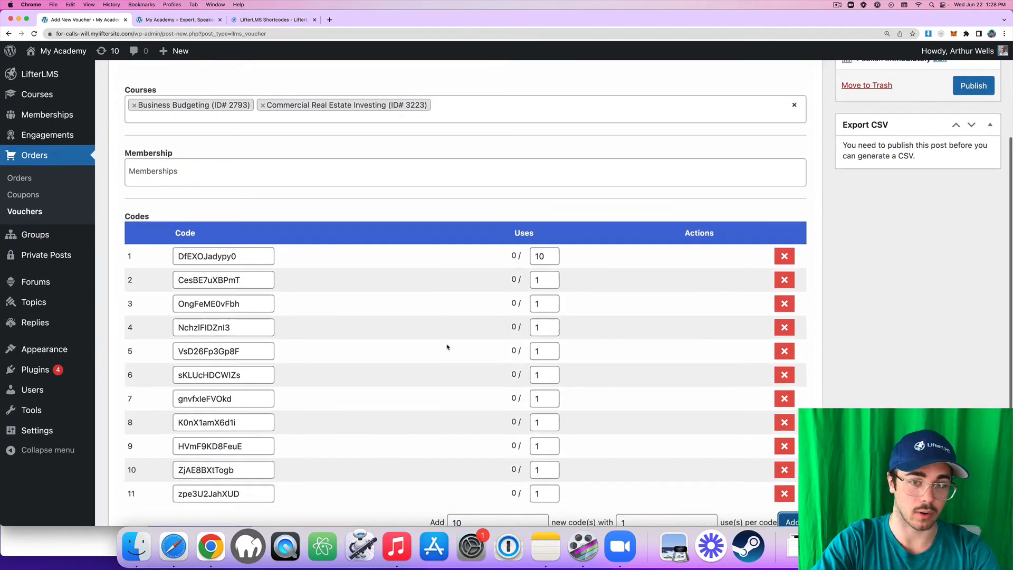
pyautogui.scroll(-3)
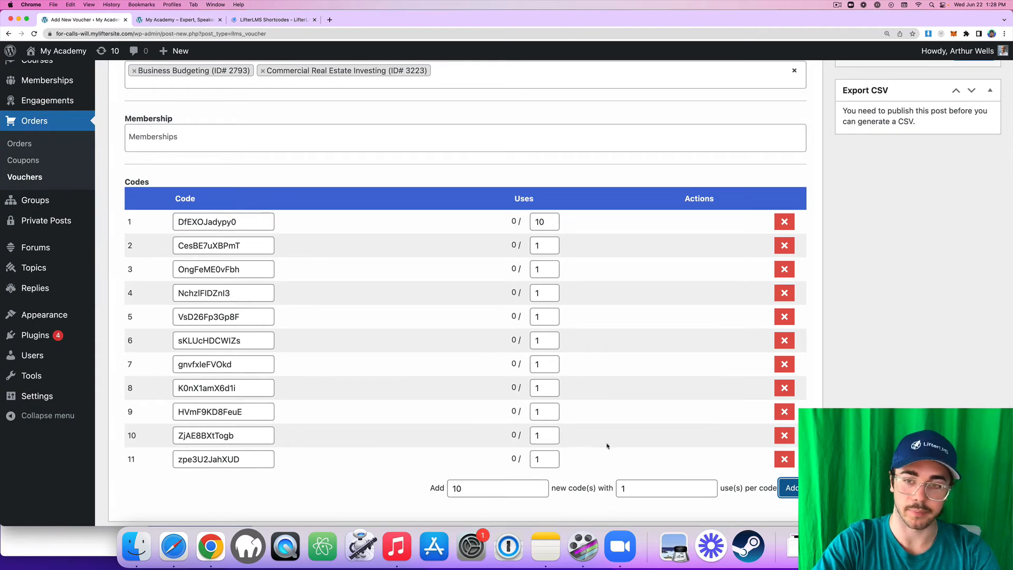
pyautogui.click(783, 222)
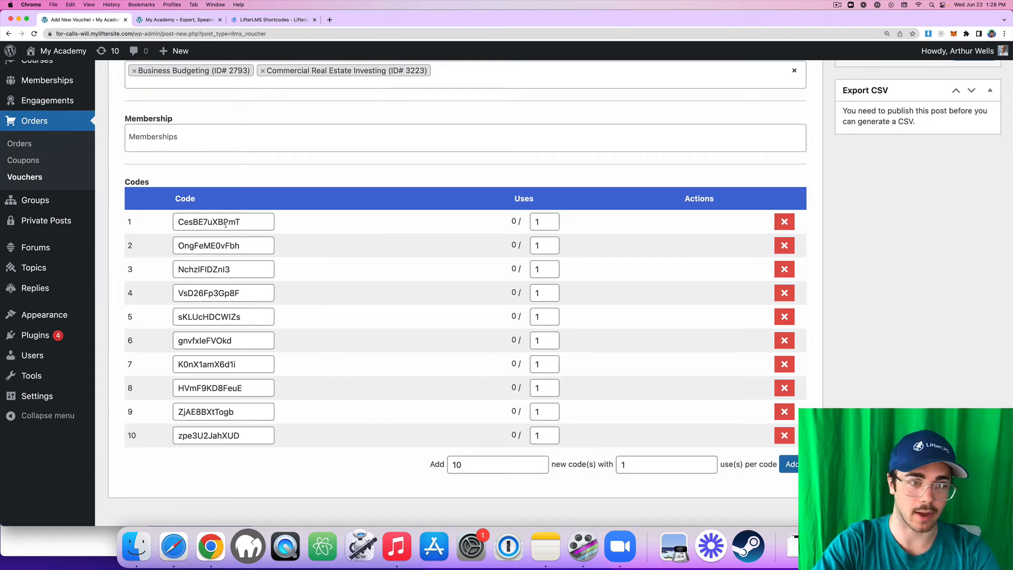
# Step: Publish the Company X Vouchers voucher
pyautogui.scroll(3)
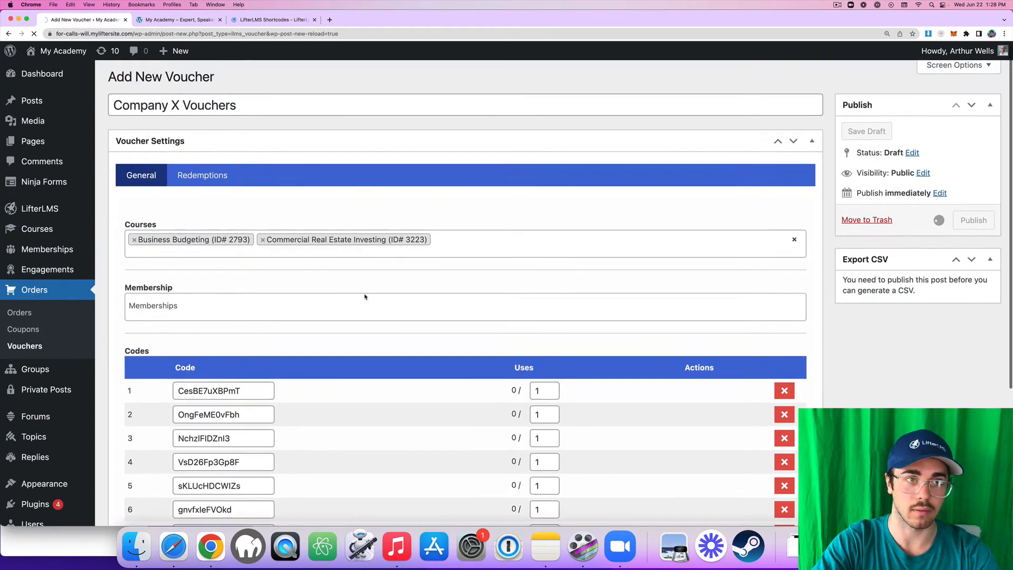
pyautogui.click(973, 219)
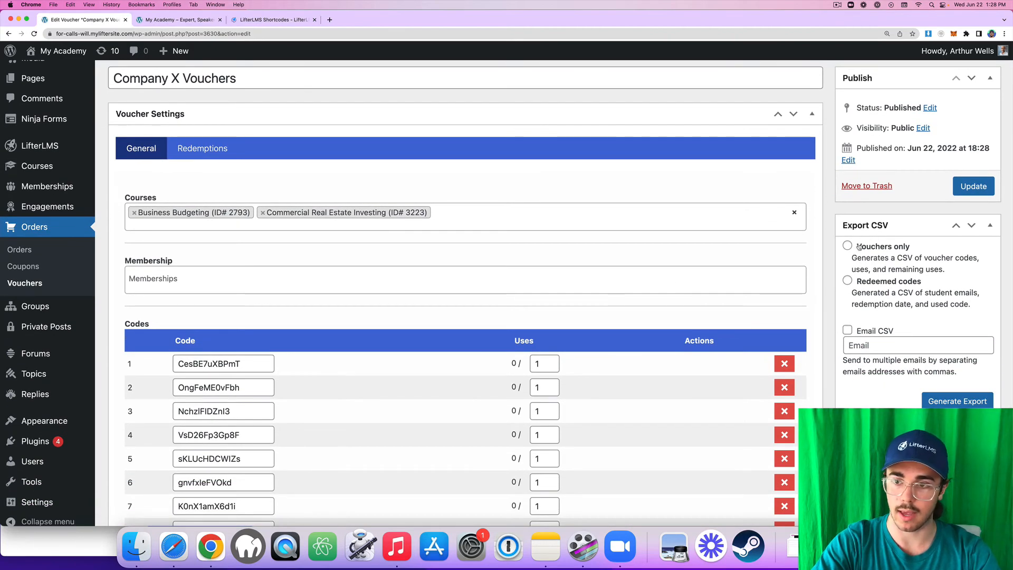
# Step: Export the voucher codes as a Vouchers-only CSV
pyautogui.click(847, 246)
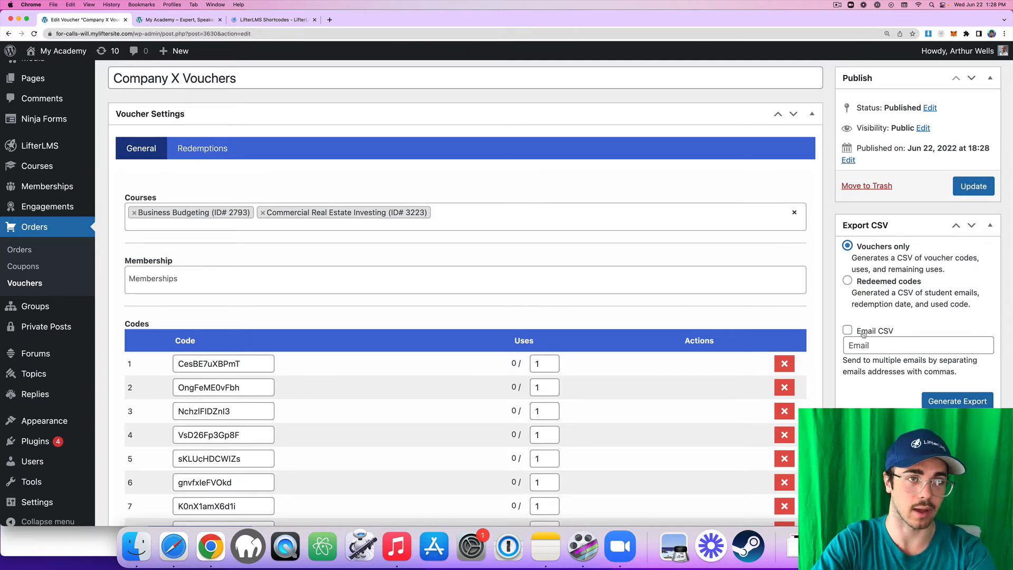
pyautogui.click(956, 401)
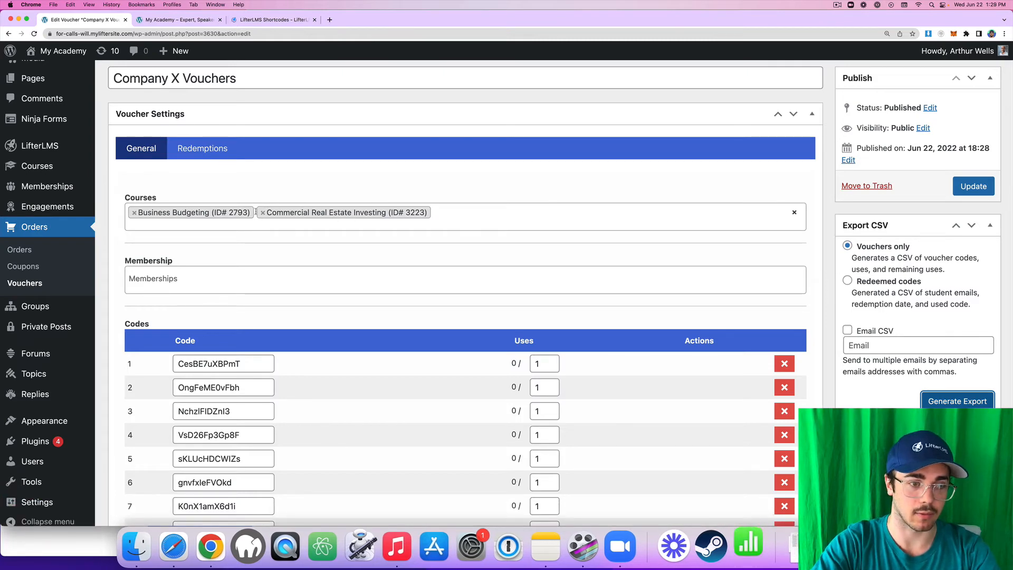
pyautogui.scroll(-3)
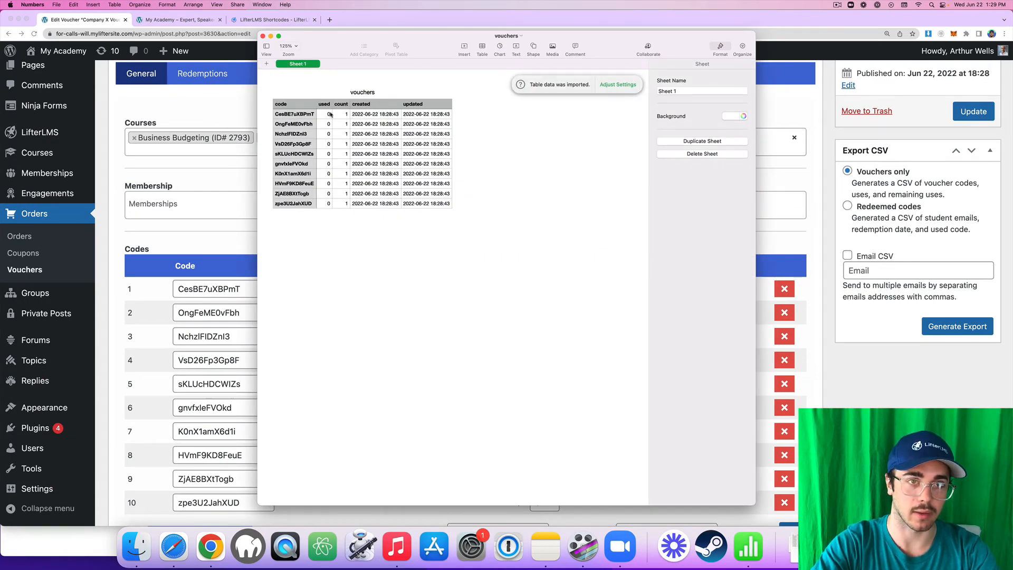
# Step: Review the ten voucher codes in the exported vouchers.csv in Numbers
pyautogui.click(294, 123)
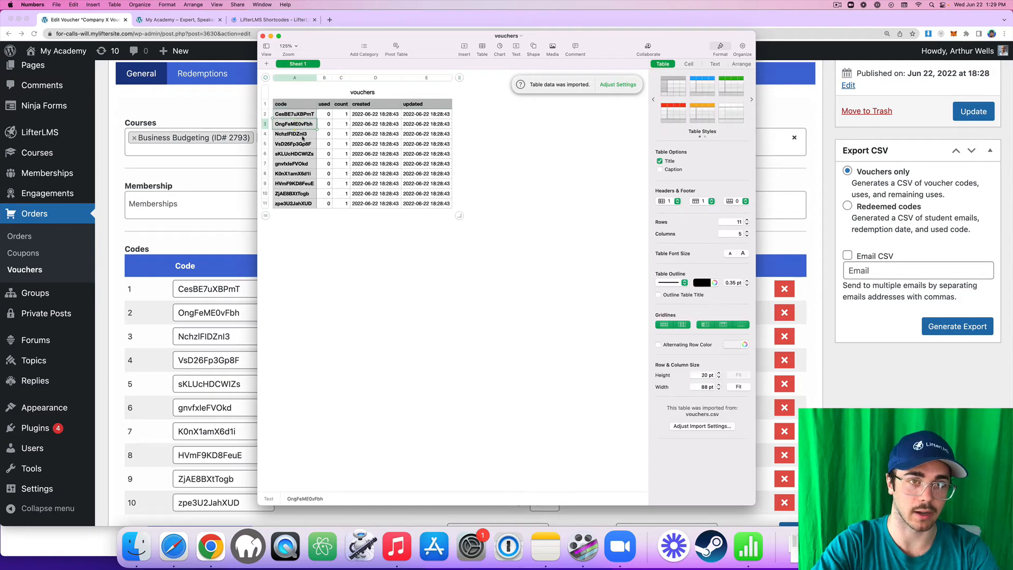
pyautogui.click(294, 153)
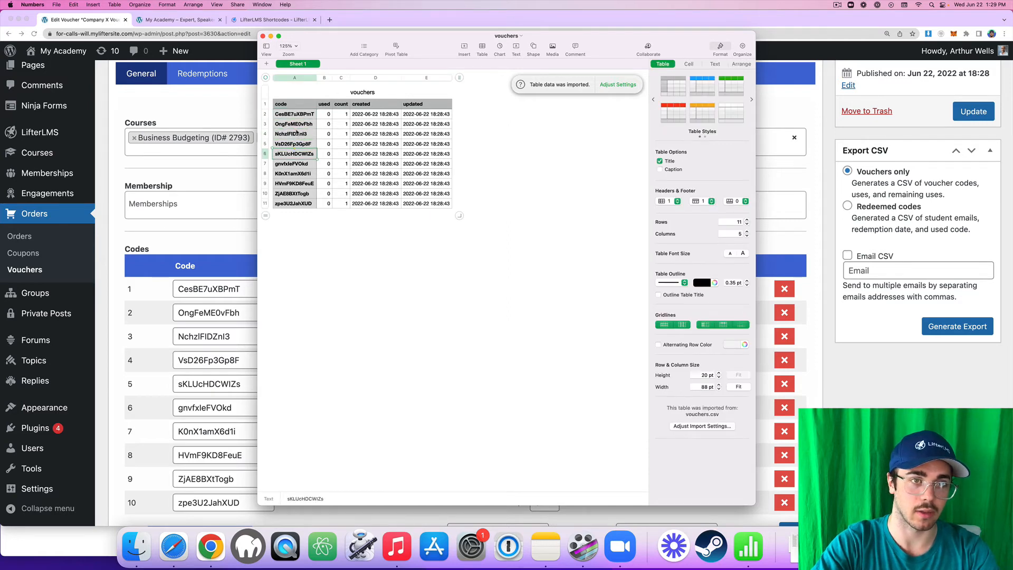
pyautogui.click(294, 114)
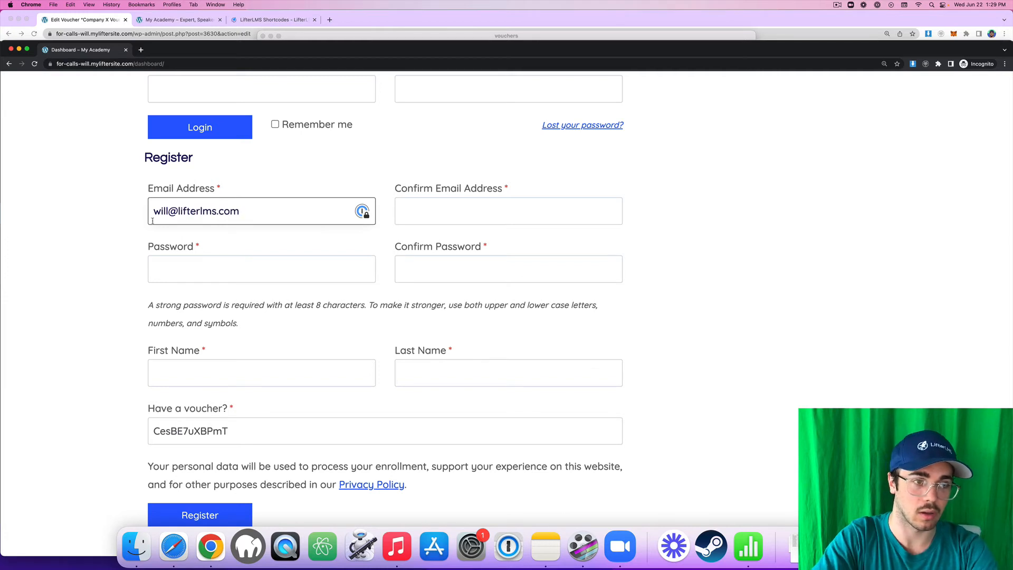
pyautogui.write('+123')
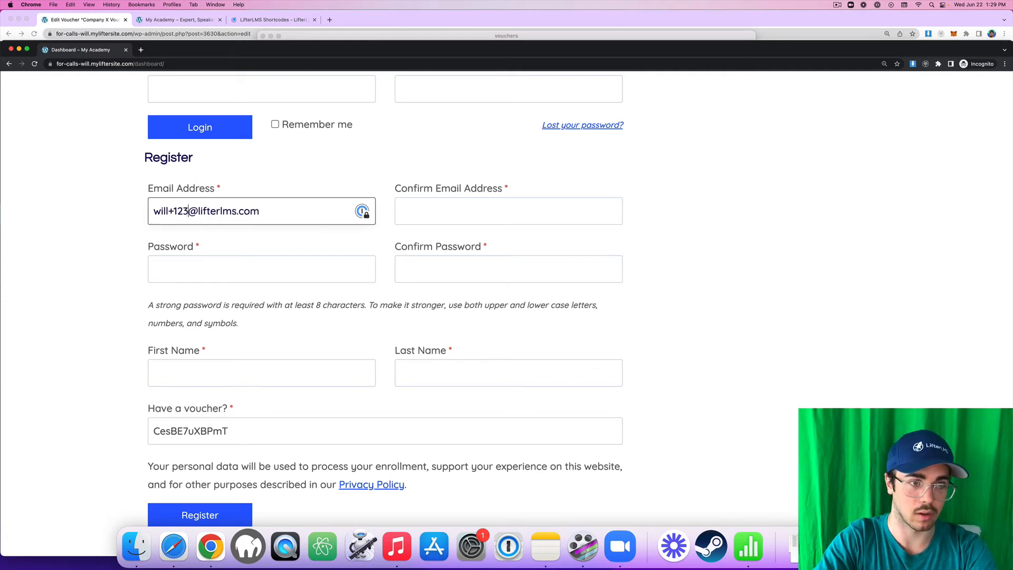
pyautogui.click(507, 211)
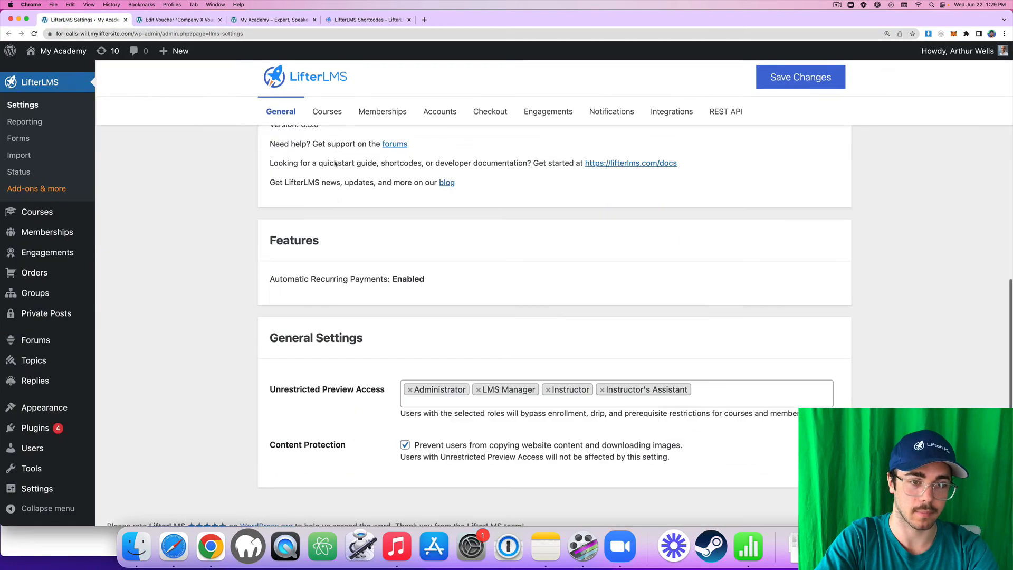
# Step: Turn off Content Protection in General settings and save the changes
pyautogui.click(404, 444)
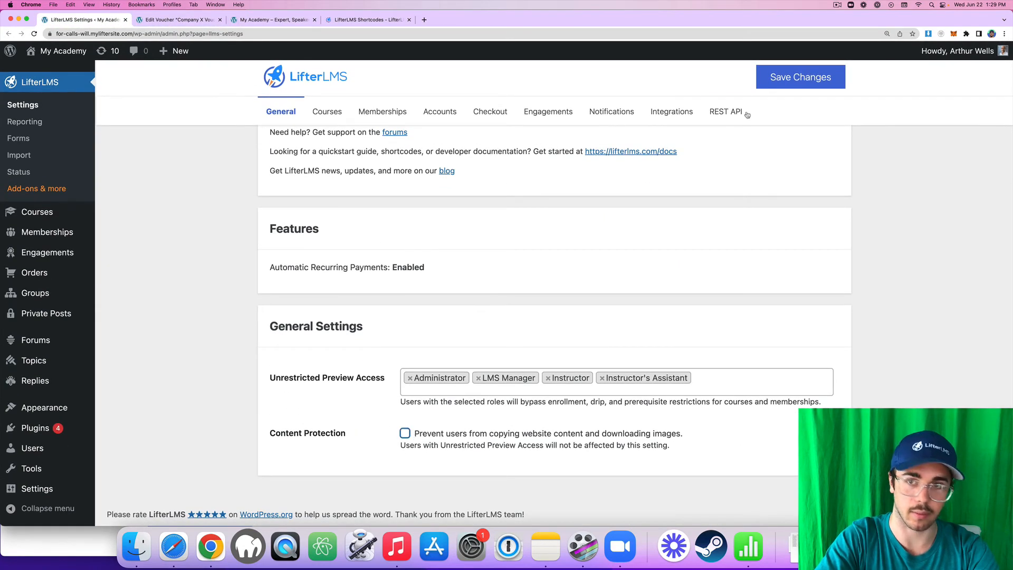
pyautogui.click(799, 77)
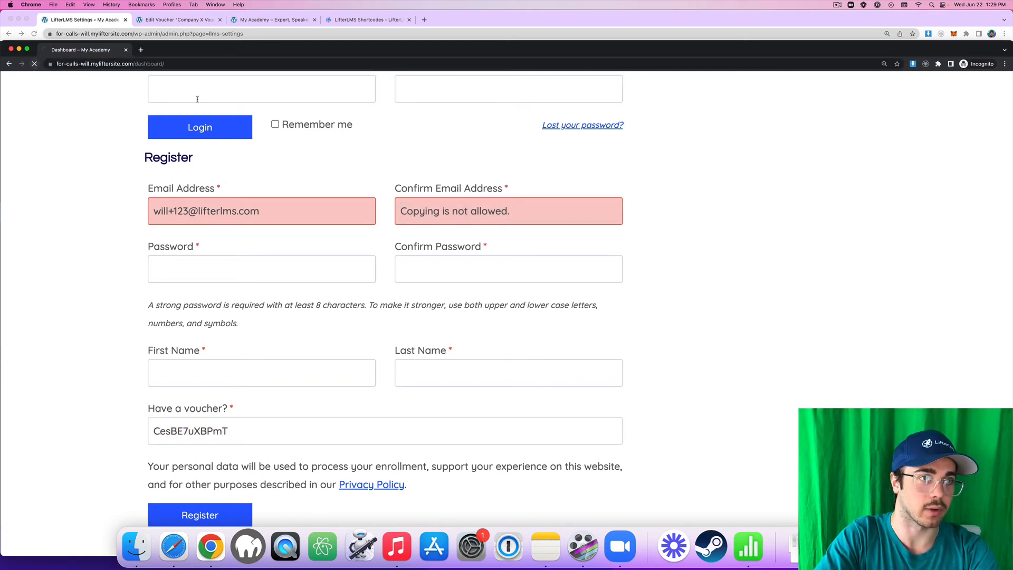
pyautogui.click(747, 547)
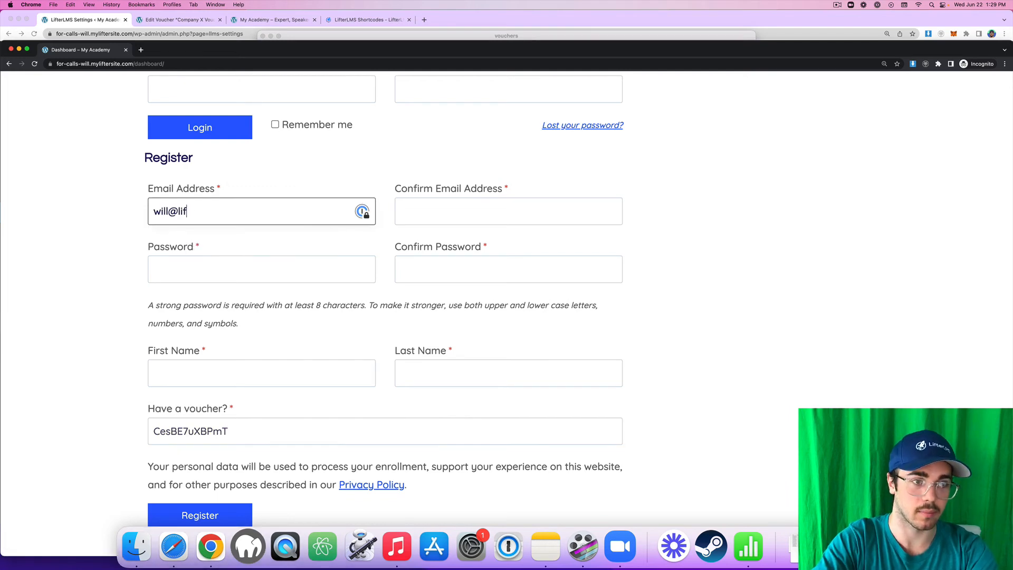
pyautogui.write('terlms.com')
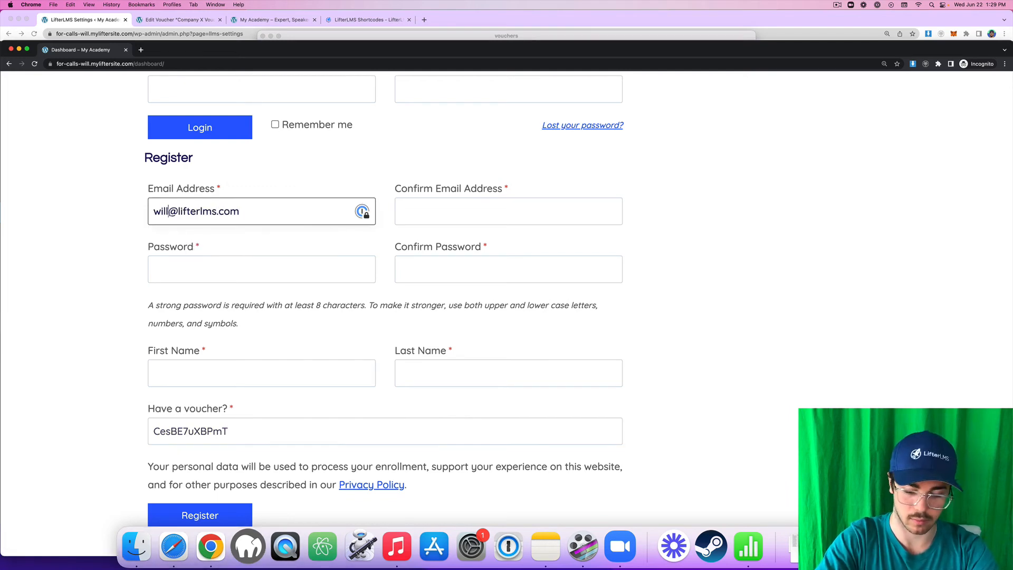
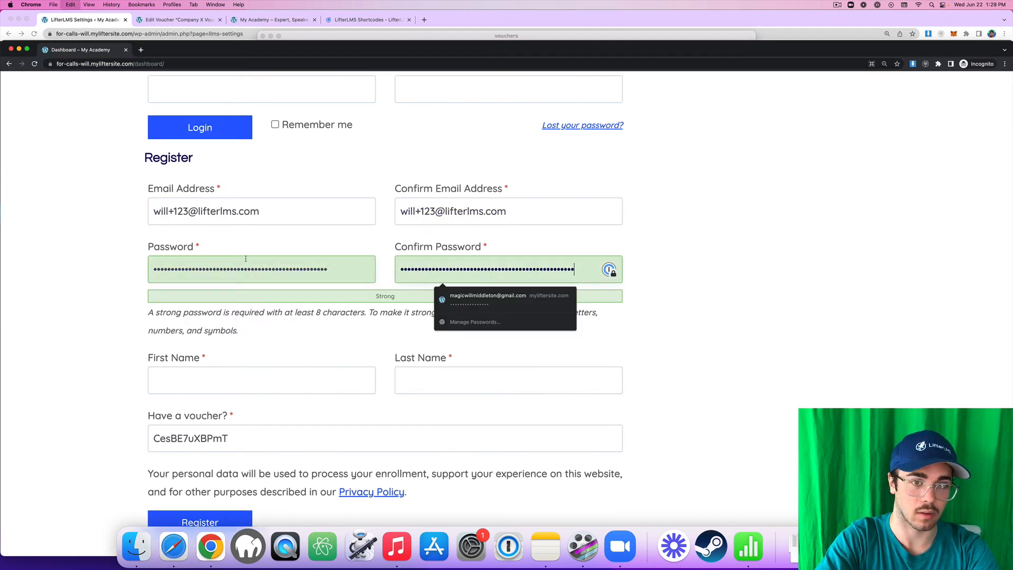
pyautogui.write('Test')
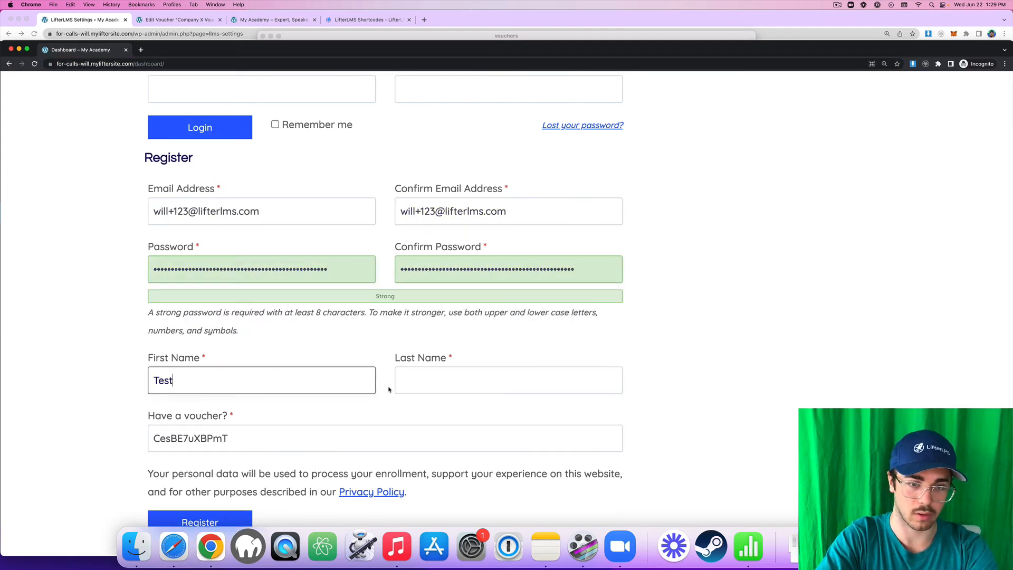
pyautogui.write('Test')
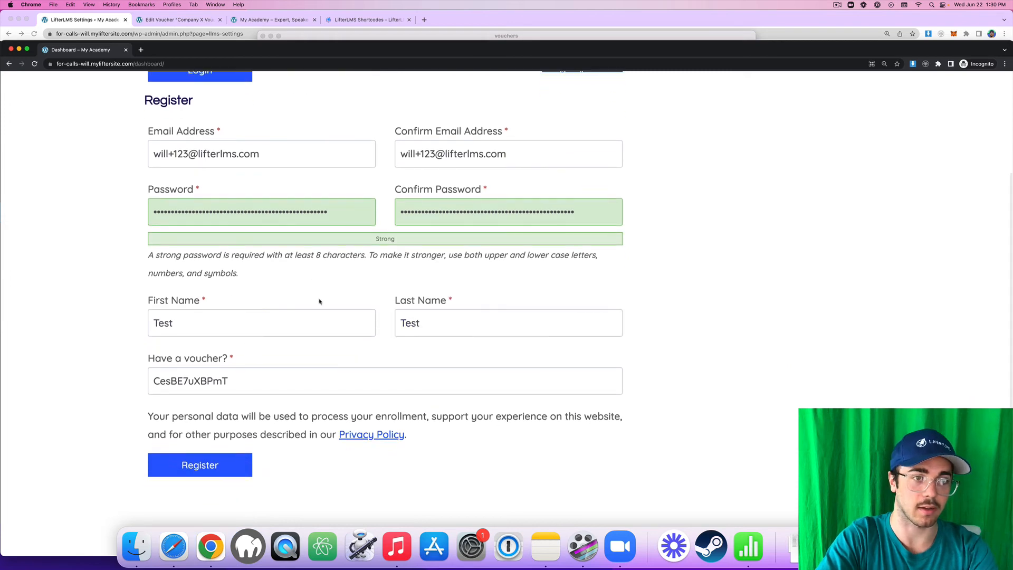
pyautogui.scroll(3)
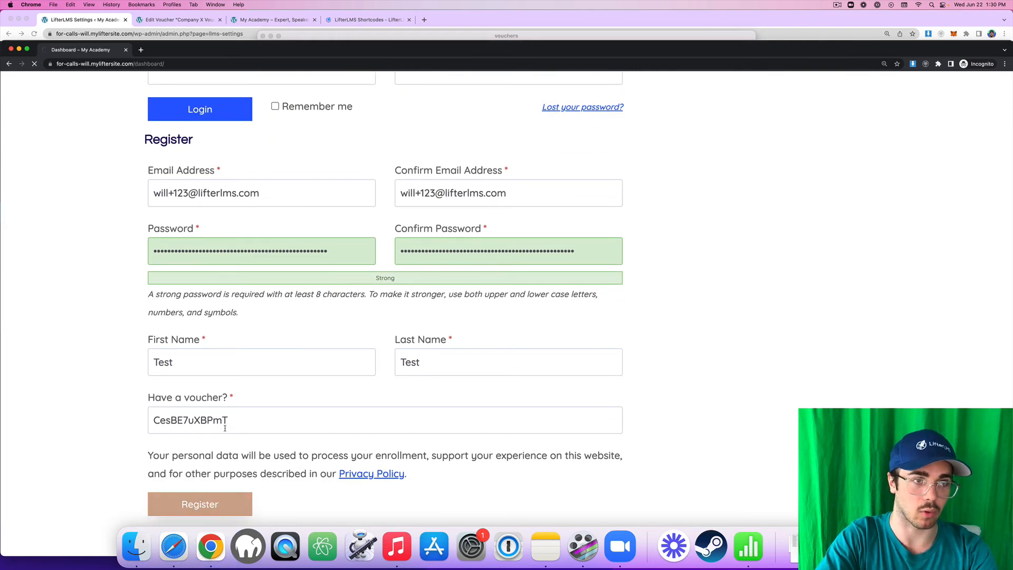
pyautogui.scroll(3)
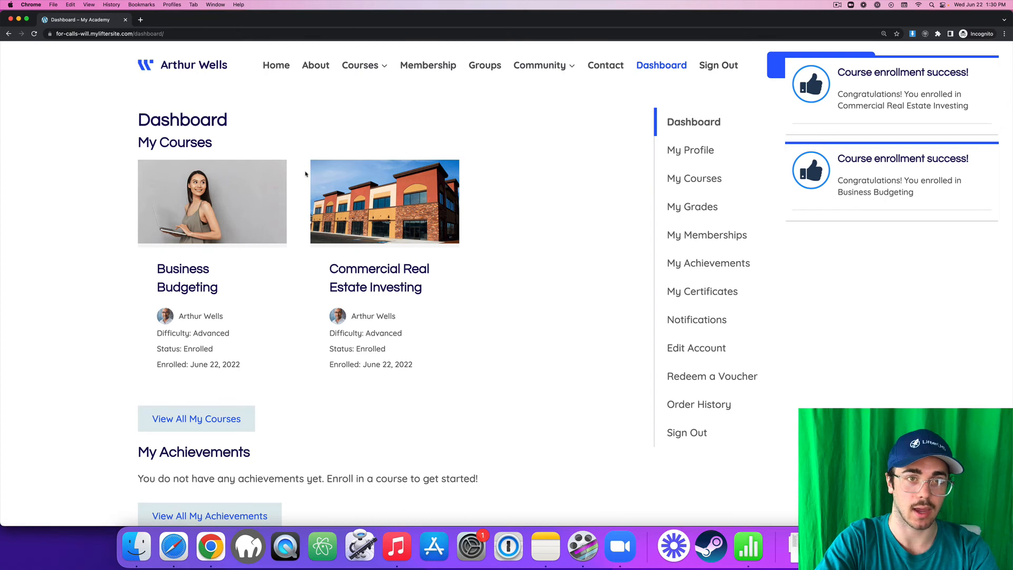
# Step: Scroll the new student's dashboard past the two enrolled courses
pyautogui.scroll(-3)
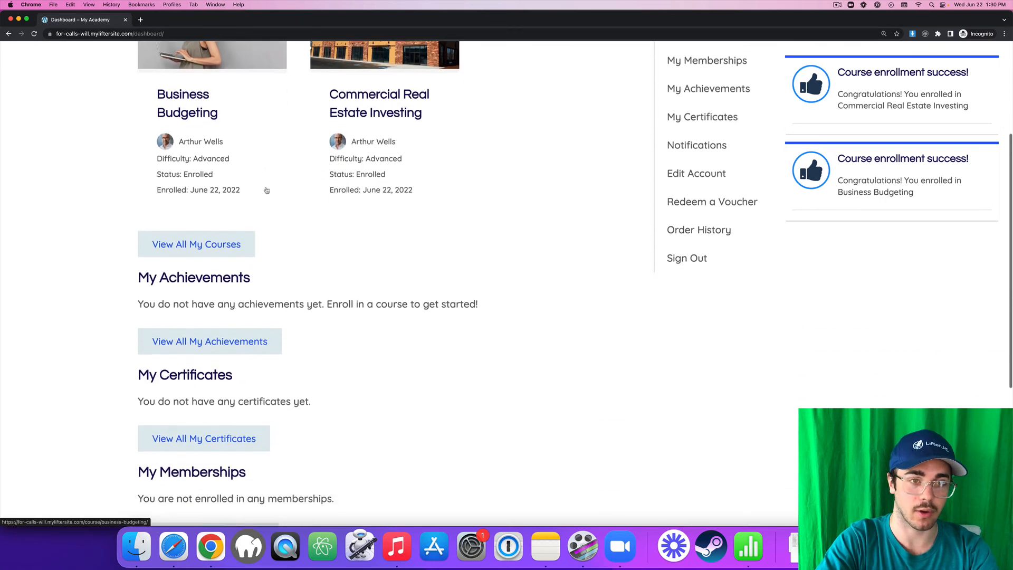
pyautogui.scroll(-3)
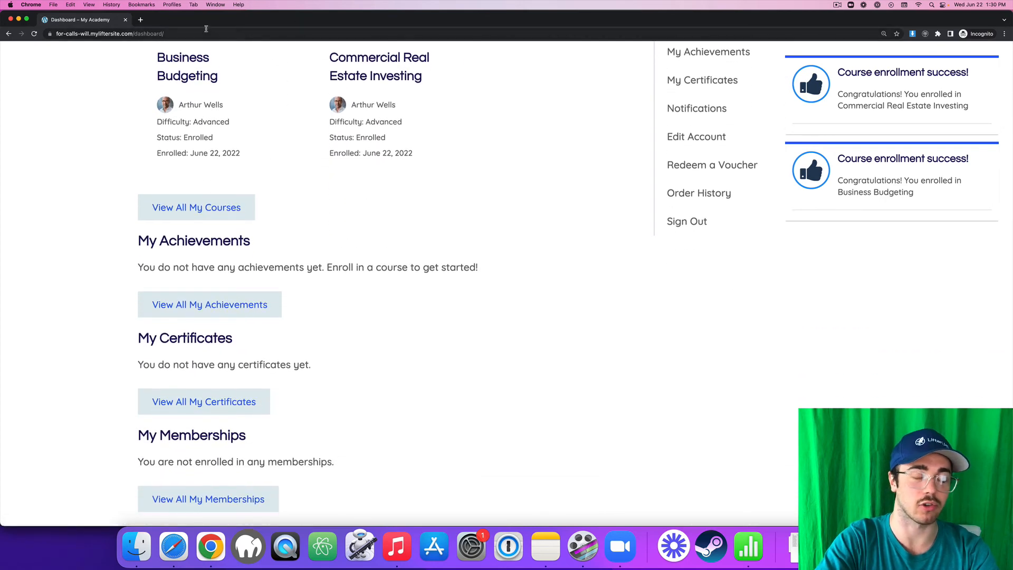
pyautogui.moveTo(200, 24)
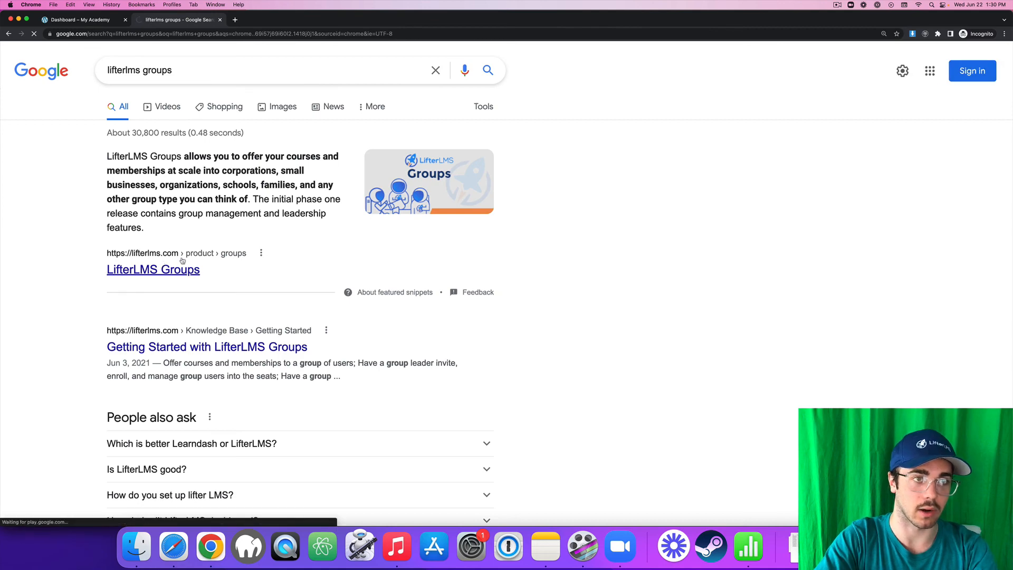
# Step: View the LifterLMS Groups add-on page, then return to the student dashboard
pyautogui.click(152, 269)
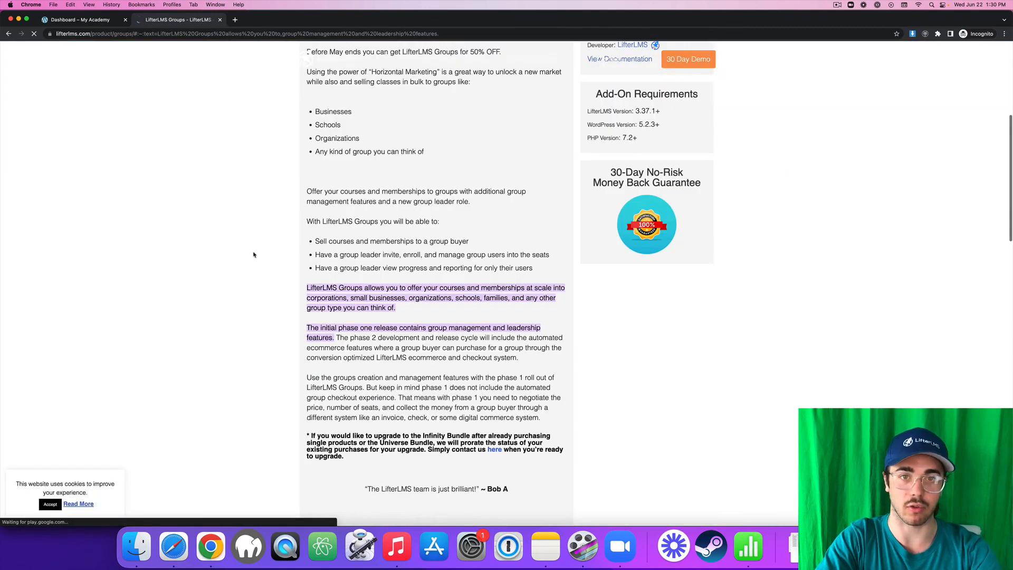
pyautogui.scroll(3)
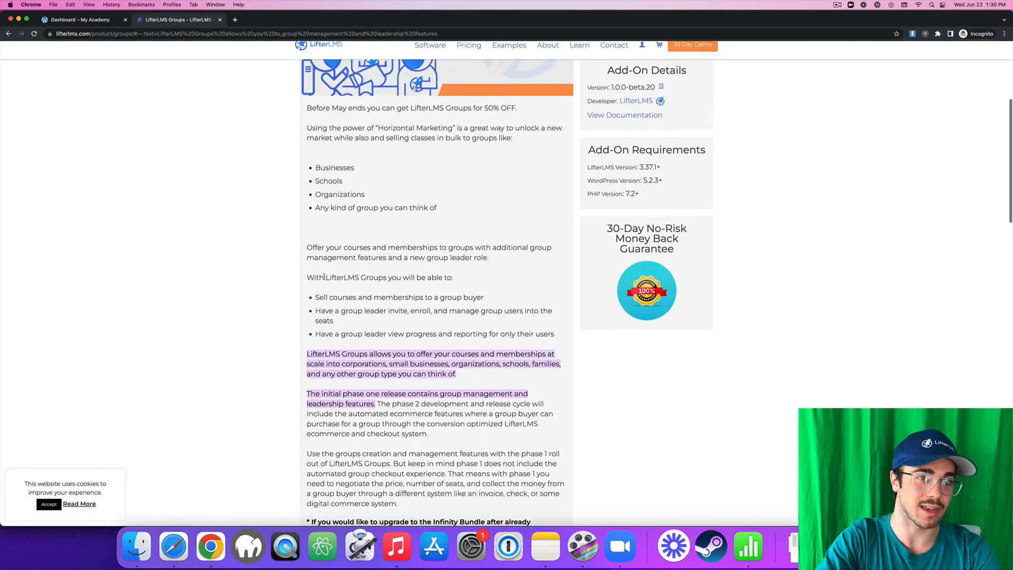
pyautogui.scroll(3)
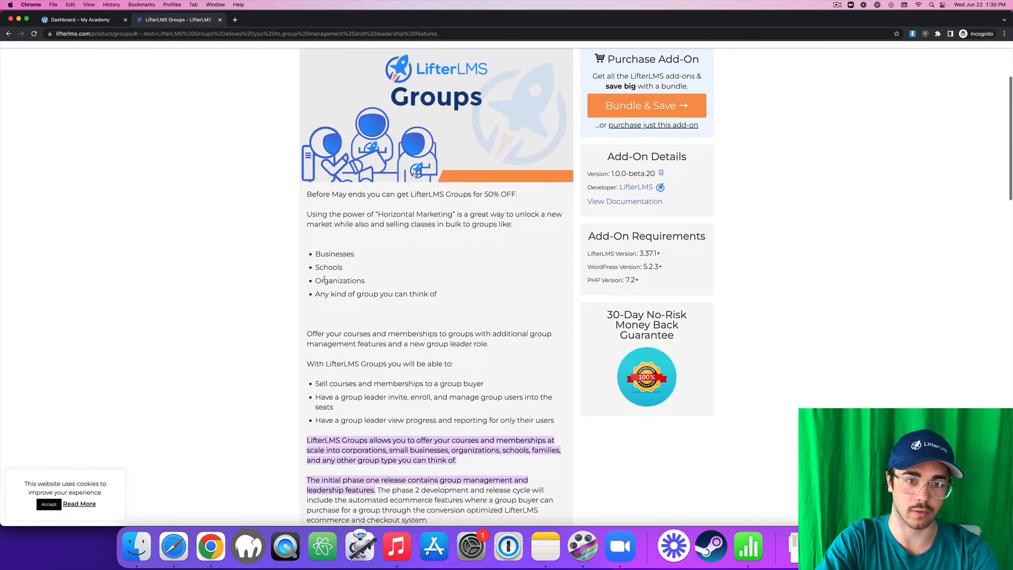
pyautogui.scroll(-3)
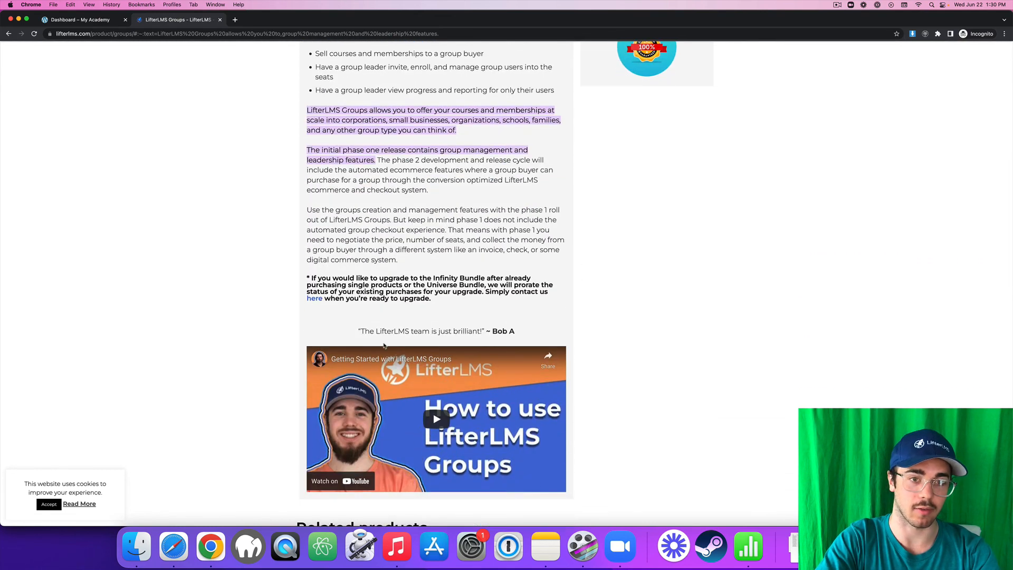
pyautogui.click(77, 19)
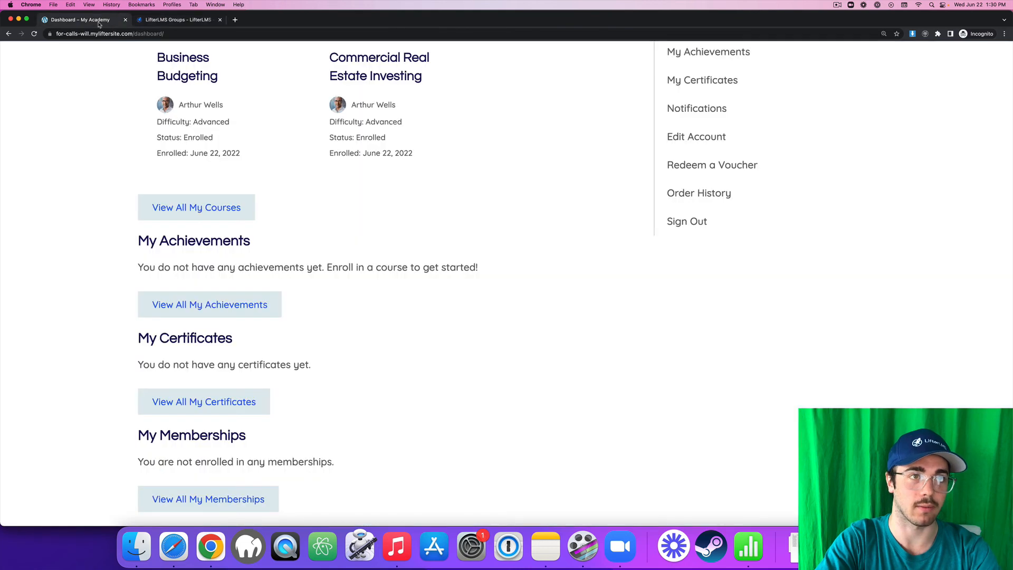
pyautogui.scroll(3)
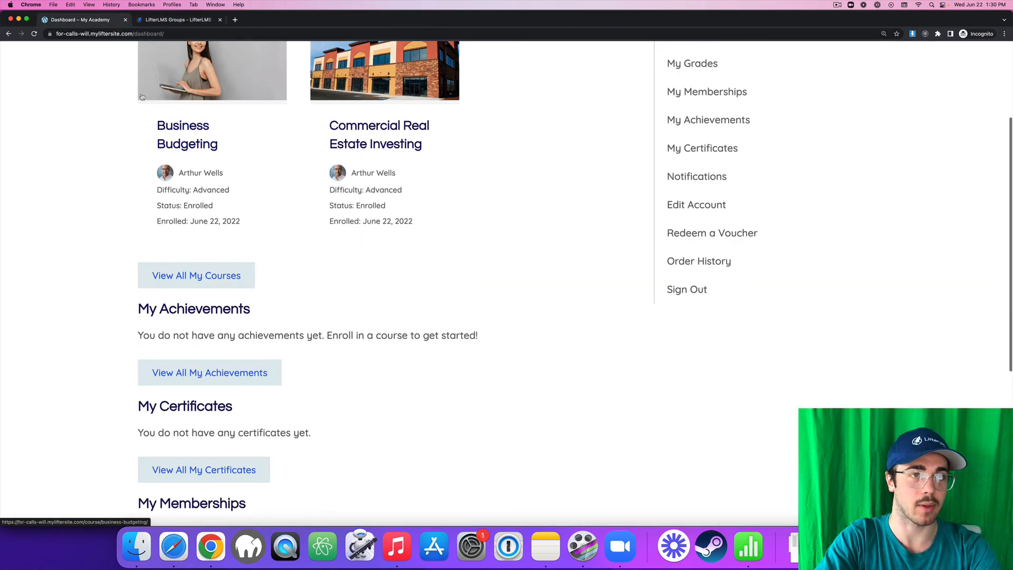
pyautogui.scroll(3)
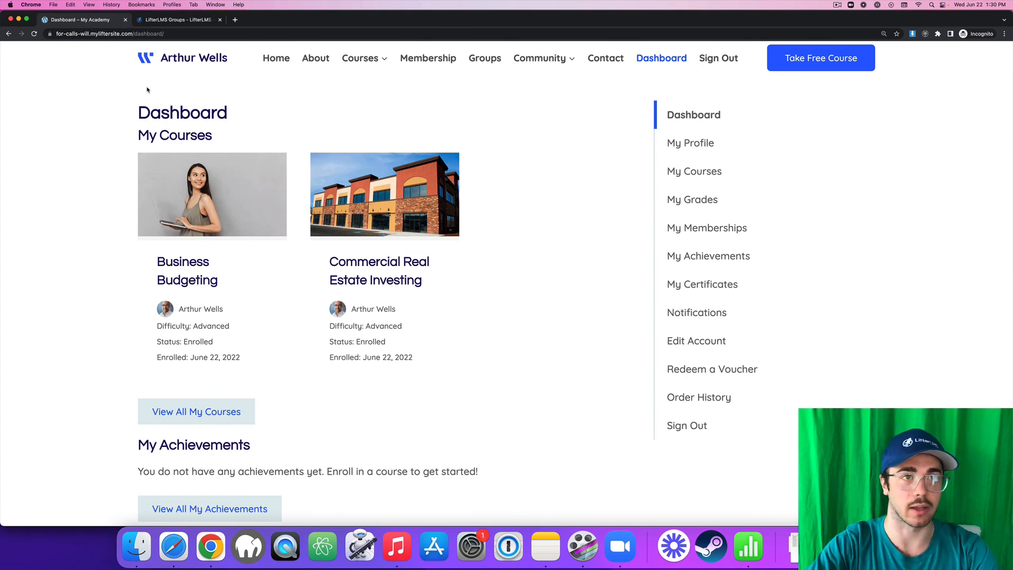
pyautogui.moveTo(519, 104)
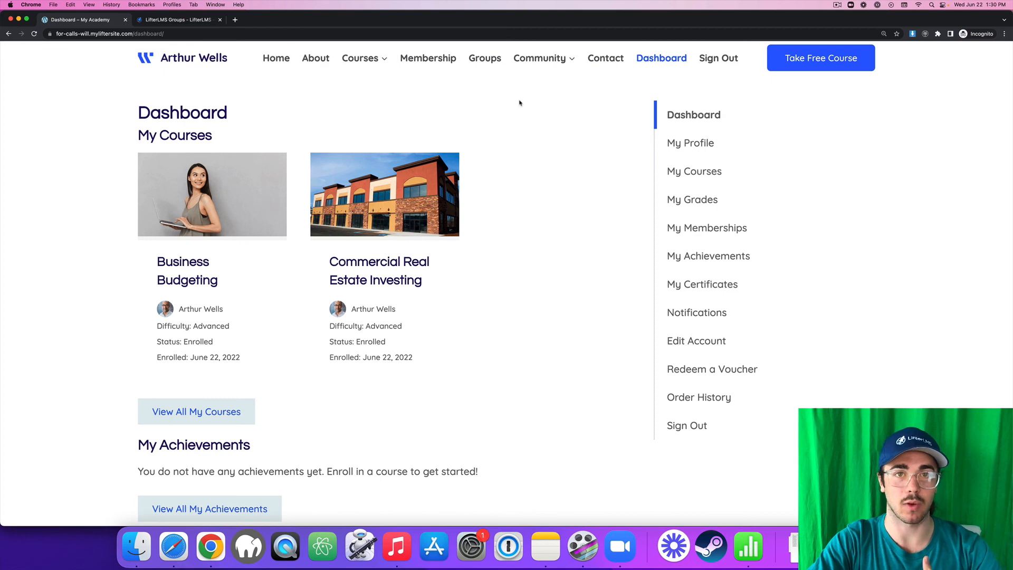
pyautogui.moveTo(512, 102)
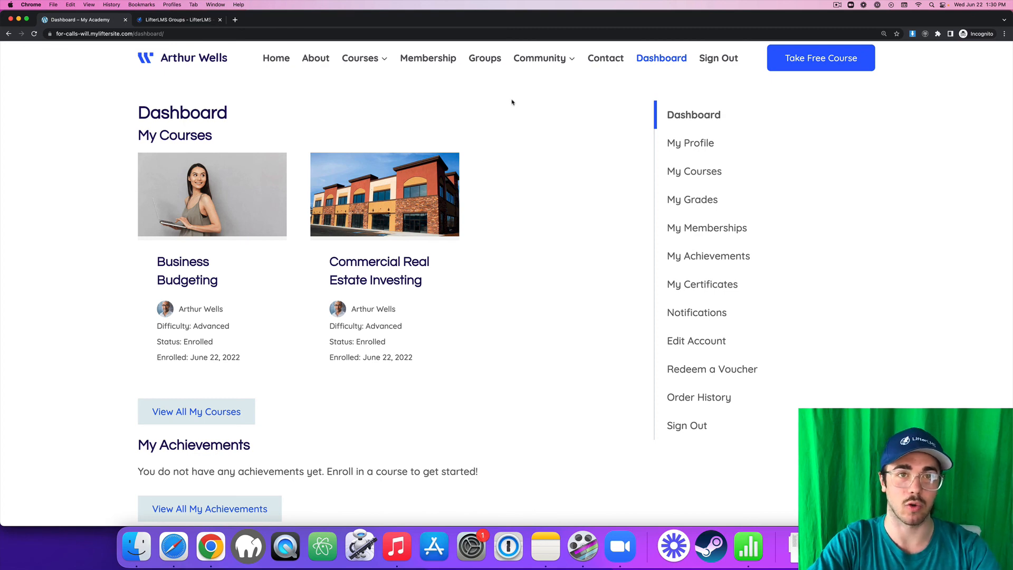